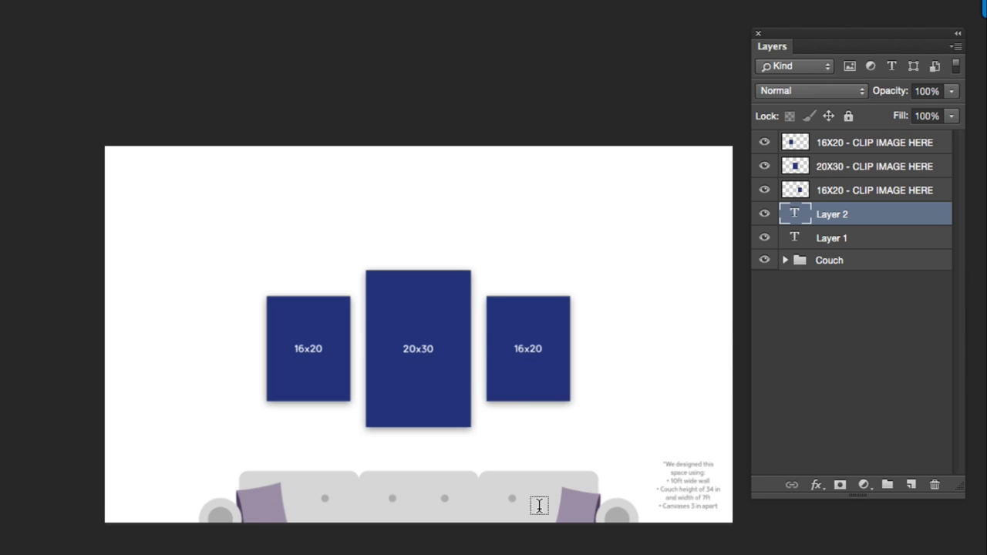
{"action": "mouse_move", "coordinate": [388, 496]}
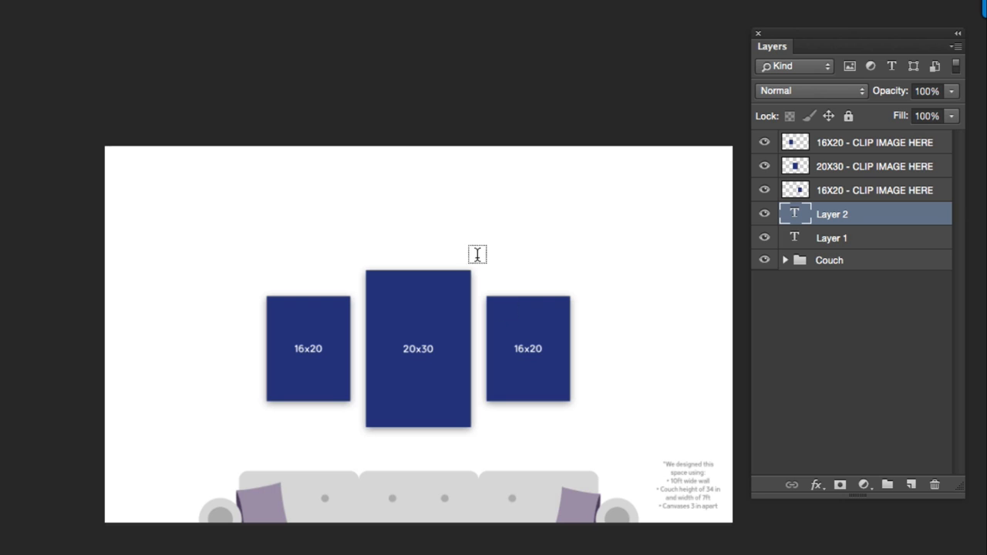
{"action": "mouse_move", "coordinate": [388, 136]}
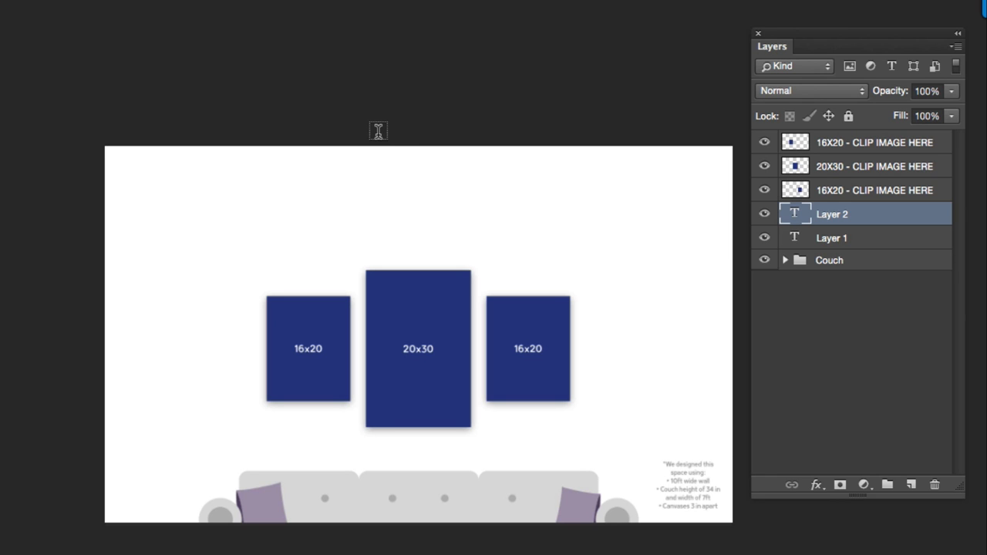
Step: Switch to the Peterson-2561.jpg photo via the Window menu's list of open documents
{"action": "left_click", "coordinate": [398, 6]}
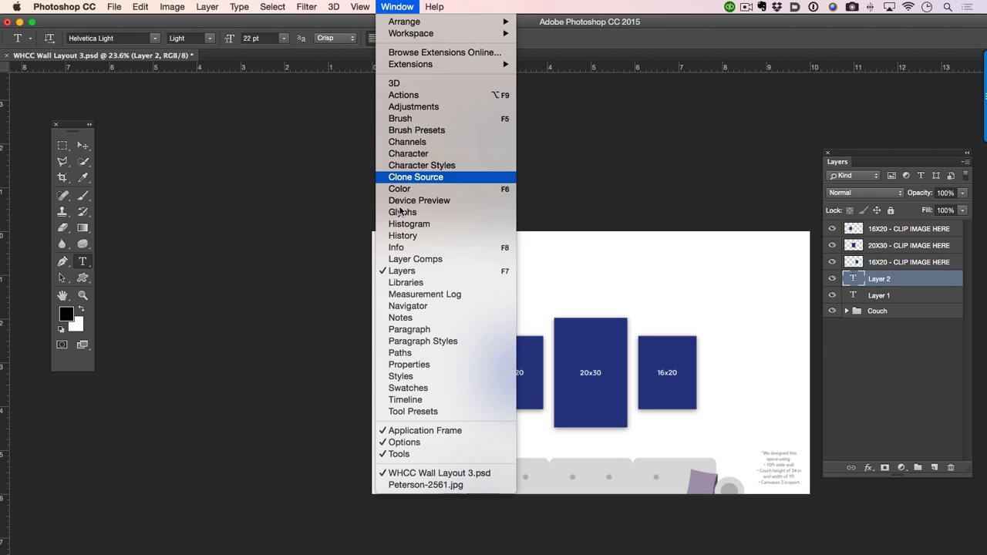
{"action": "left_click", "coordinate": [426, 484]}
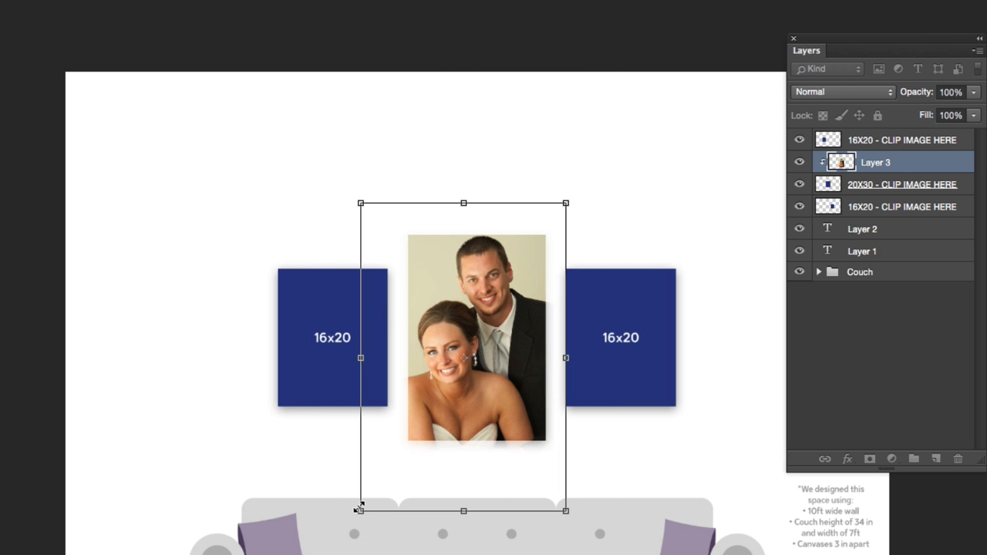
Step: Scale the Peterson photo down to fill the central 20x30 placeholder
{"action": "left_click_drag", "start_coordinate": [360, 510], "coordinate": [401, 449]}
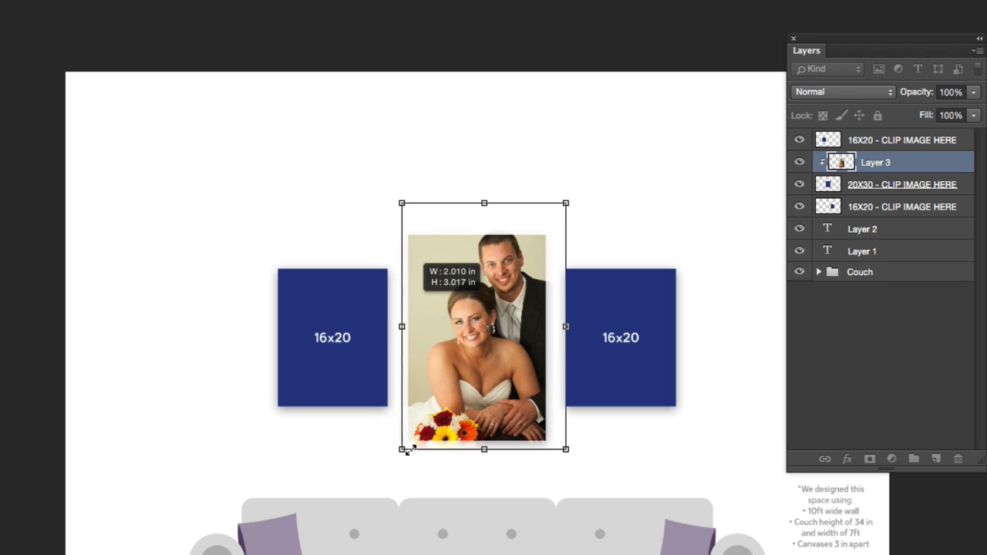
{"action": "left_click_drag", "start_coordinate": [567, 203], "coordinate": [555, 220]}
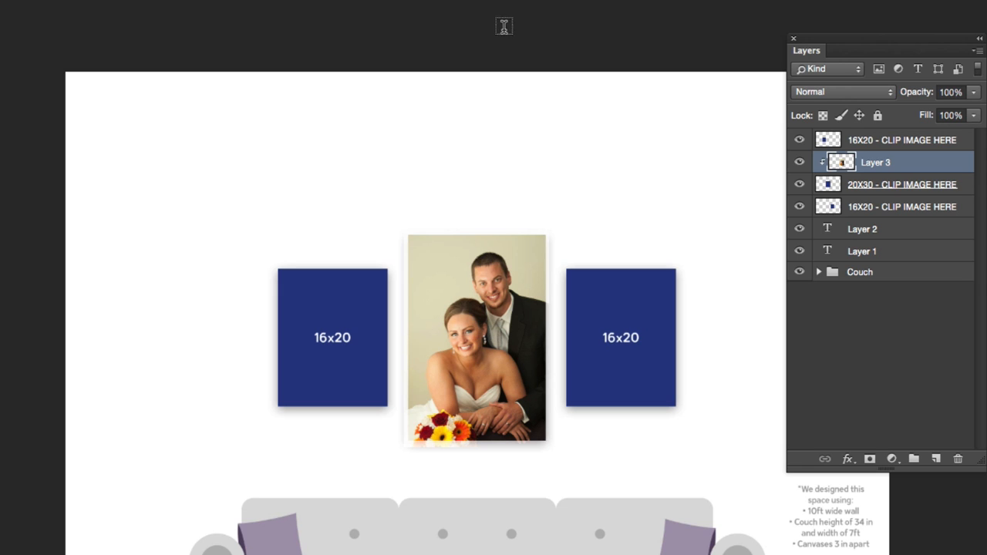
{"action": "mouse_move", "coordinate": [598, 421]}
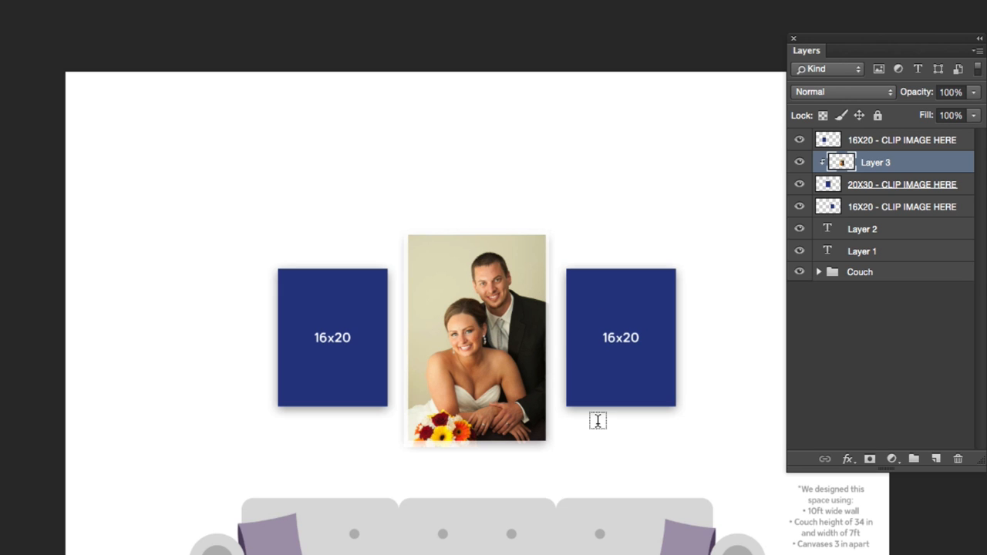
{"action": "mouse_move", "coordinate": [568, 272]}
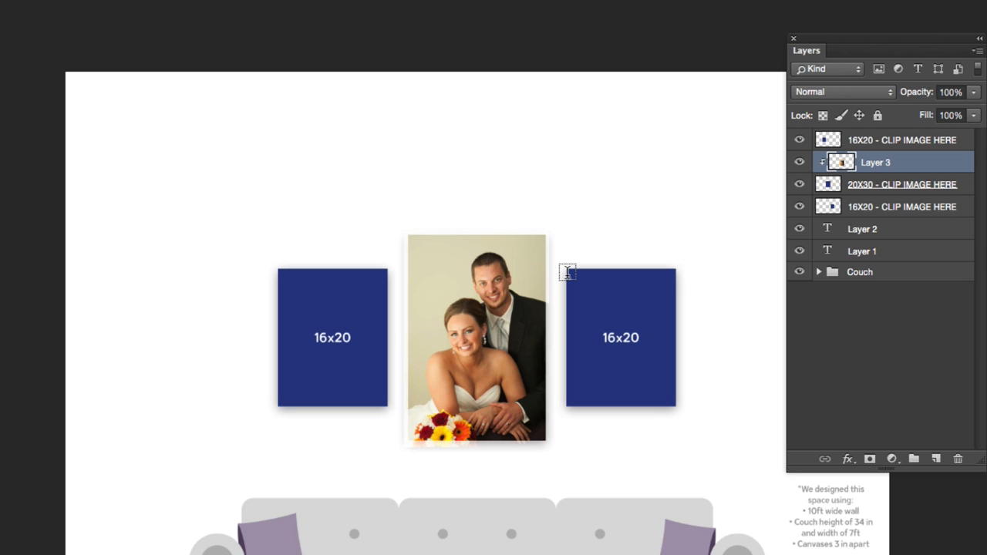
{"action": "mouse_move", "coordinate": [397, 254]}
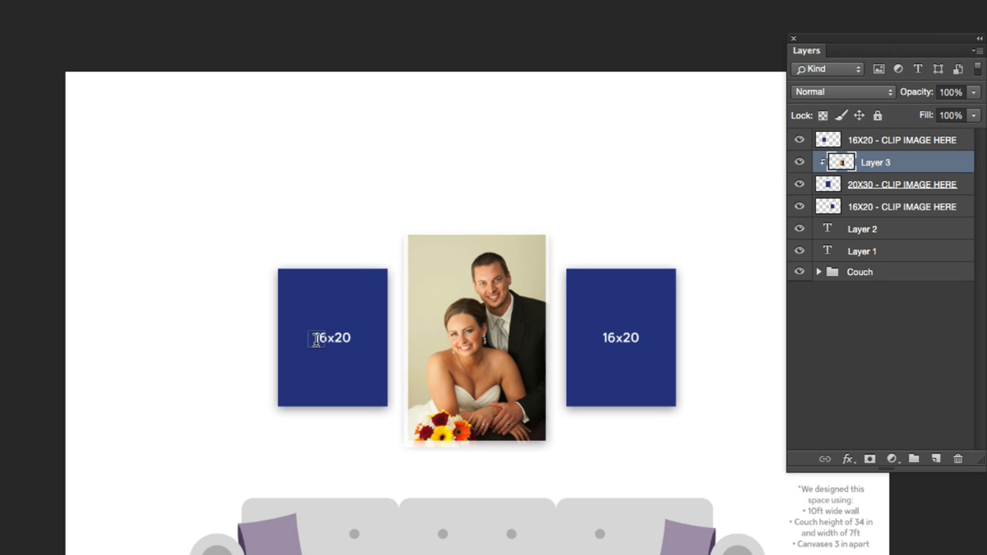
{"action": "mouse_move", "coordinate": [278, 296]}
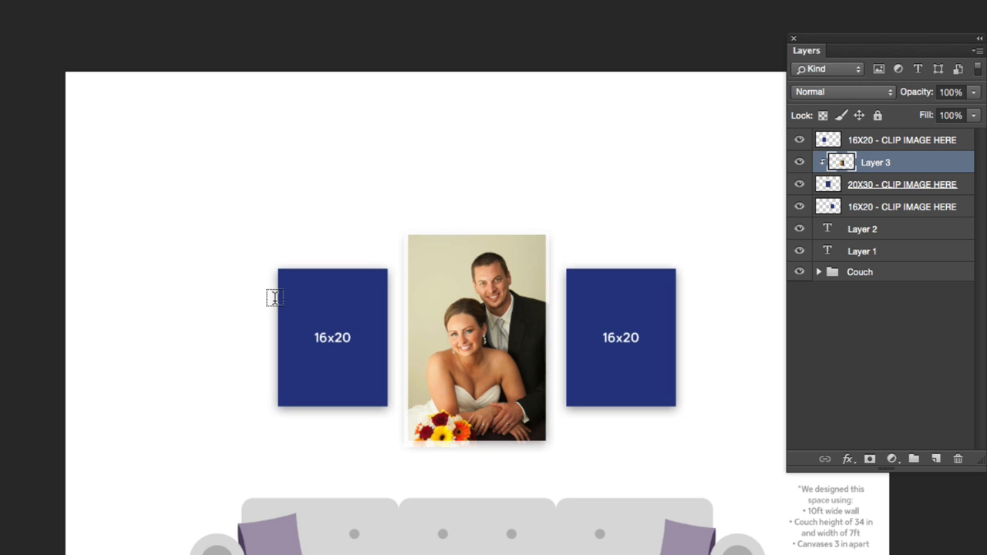
{"action": "mouse_move", "coordinate": [542, 198]}
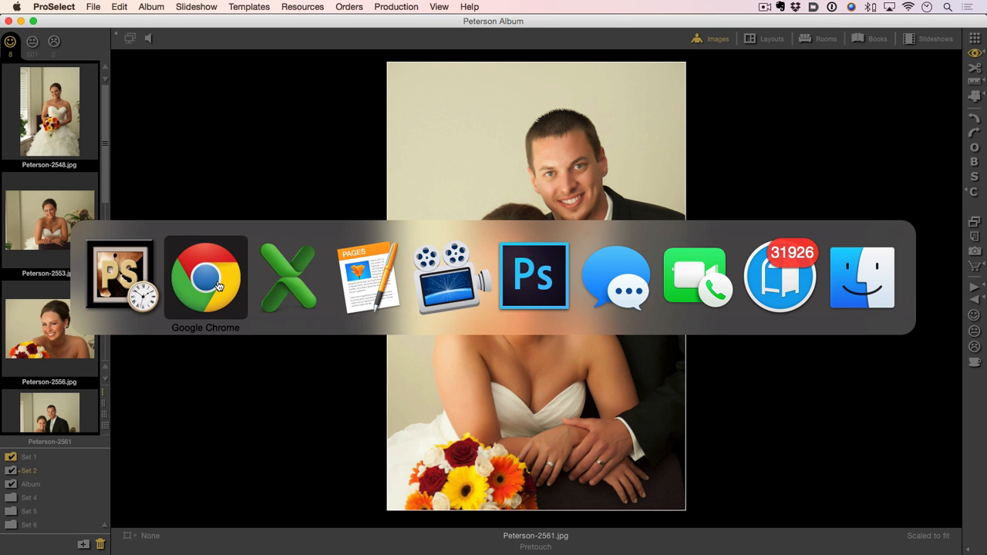
Step: Switch to Chrome on timeexposure.com and expand its Downloads menu
{"action": "left_click", "coordinate": [205, 277]}
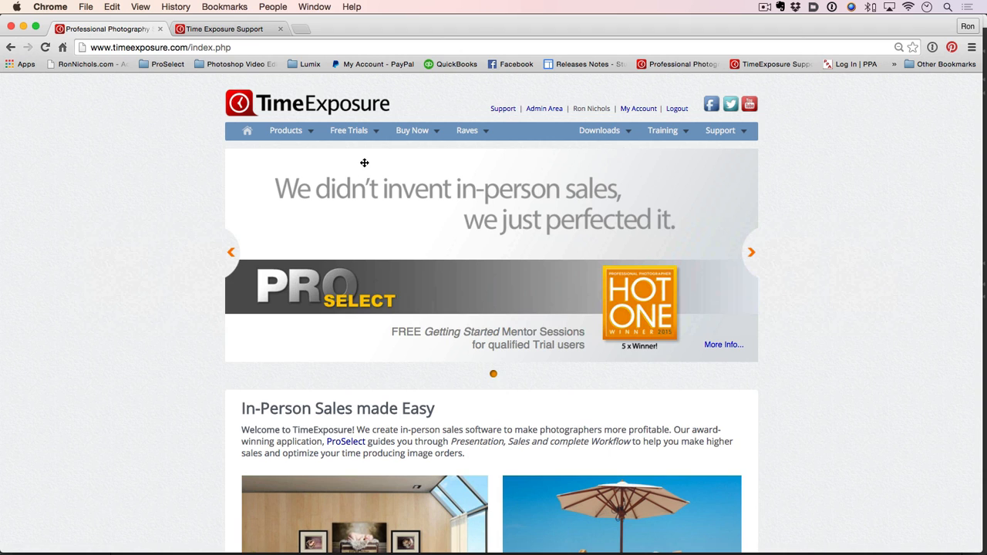
{"action": "mouse_move", "coordinate": [604, 151]}
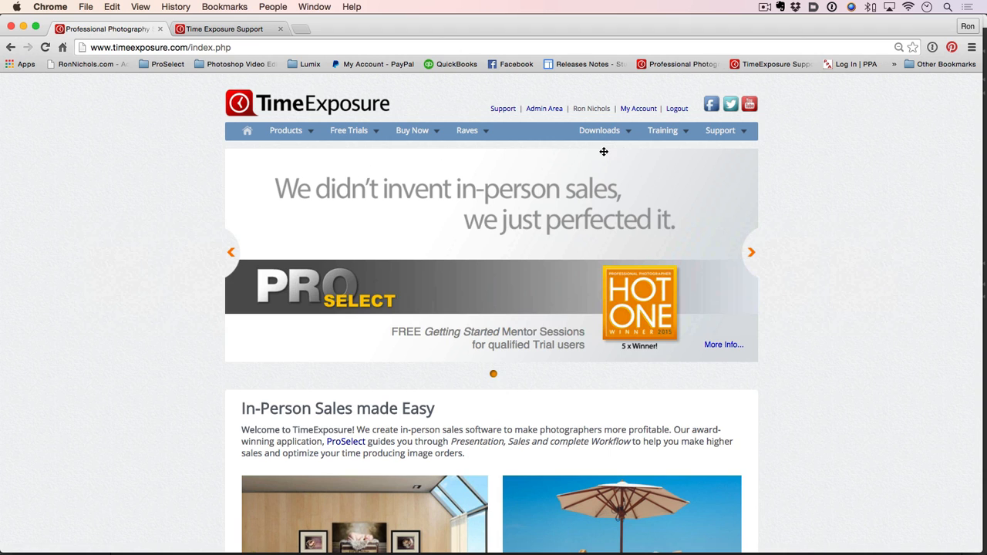
{"action": "left_click", "coordinate": [599, 131]}
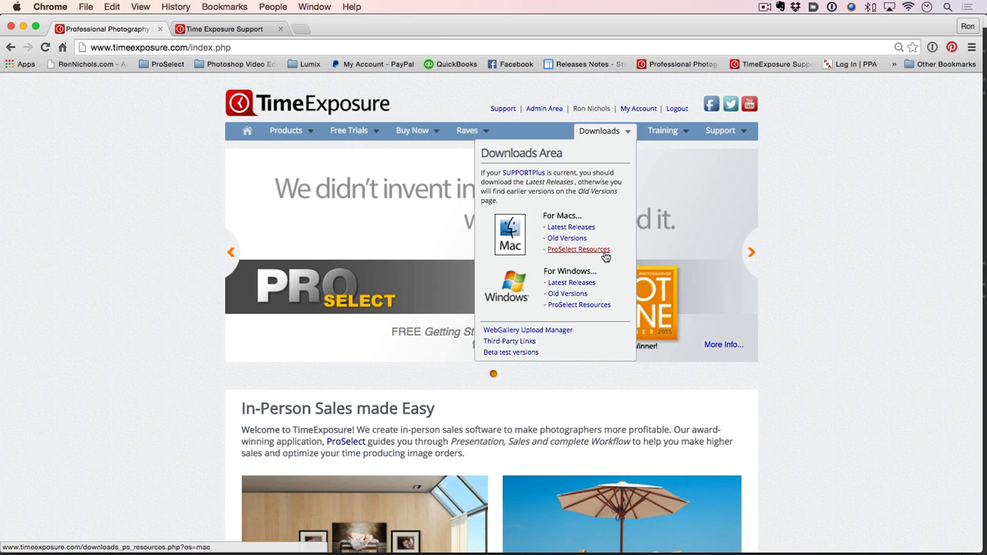
{"action": "mouse_move", "coordinate": [598, 253]}
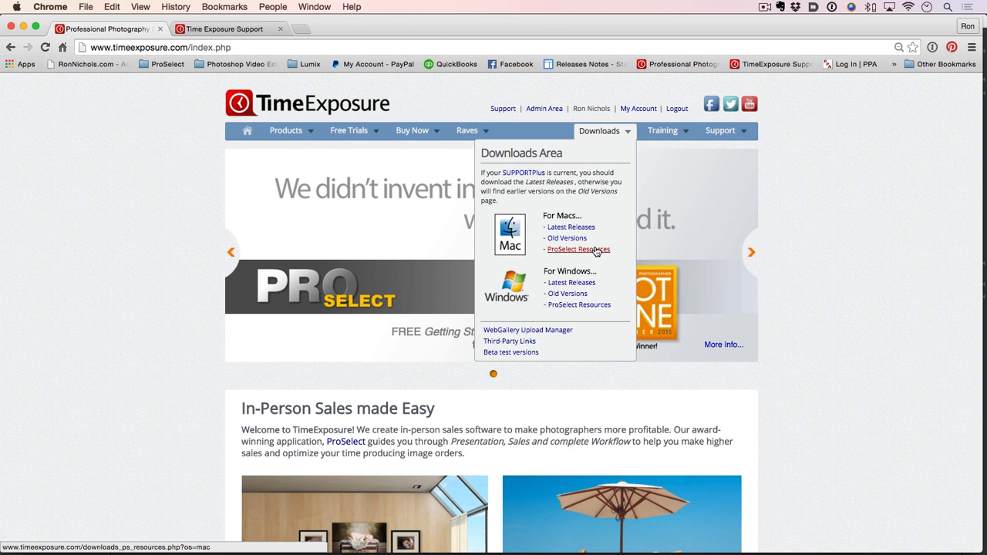
Step: From ProSelect Resources for Mac, request the free WHCC wall groupings templates download
{"action": "left_click", "coordinate": [578, 250]}
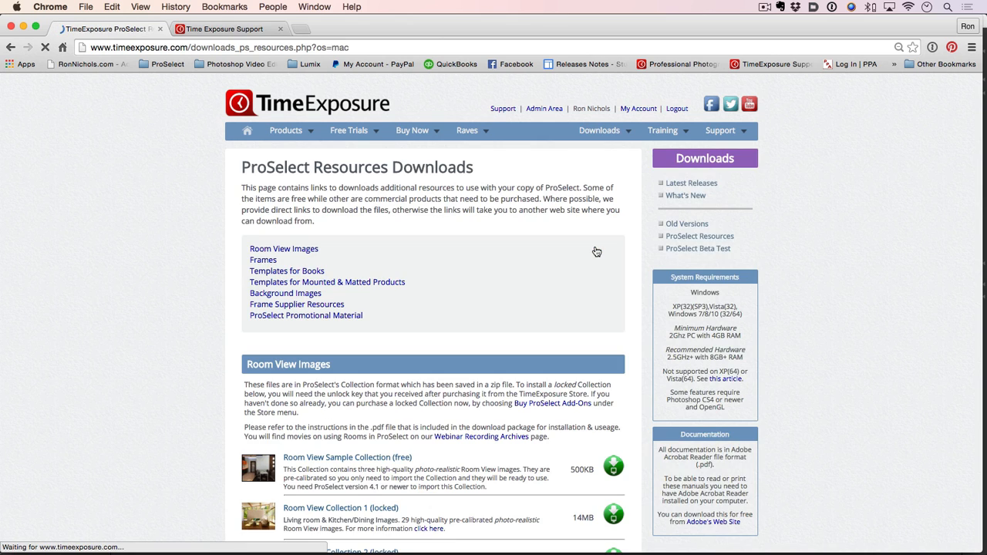
{"action": "scroll", "scroll_direction": "down", "scroll_amount": 3}
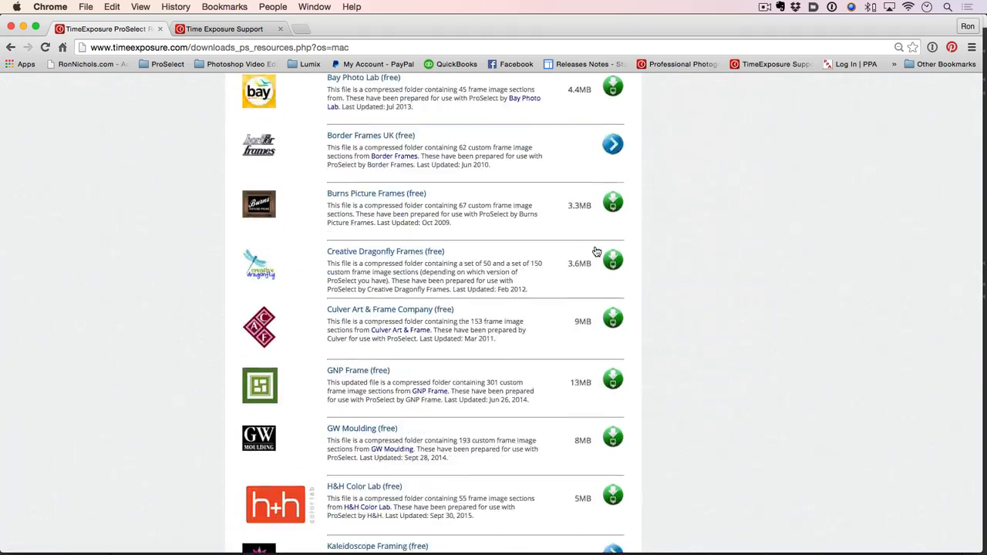
{"action": "scroll", "scroll_direction": "down", "scroll_amount": 3}
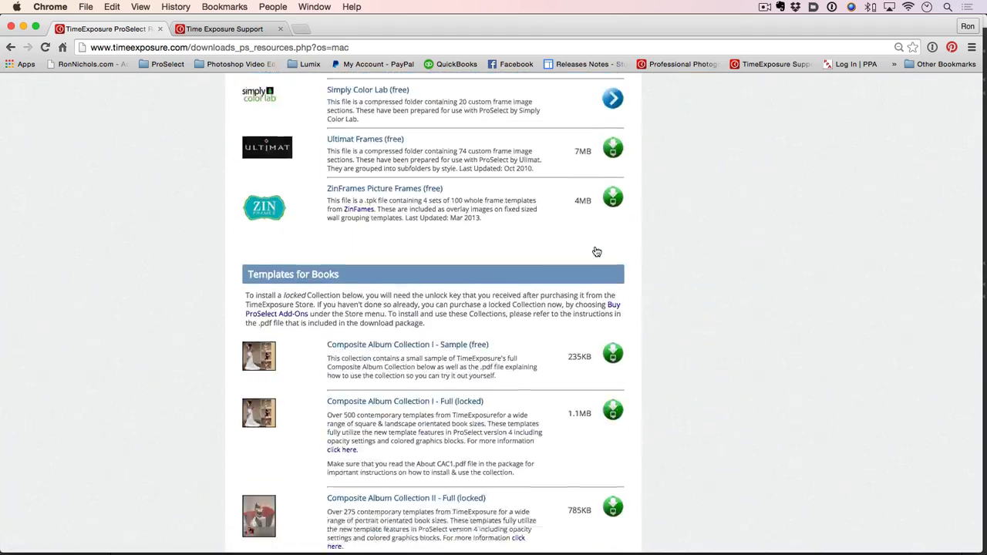
{"action": "scroll", "scroll_direction": "down", "scroll_amount": 3}
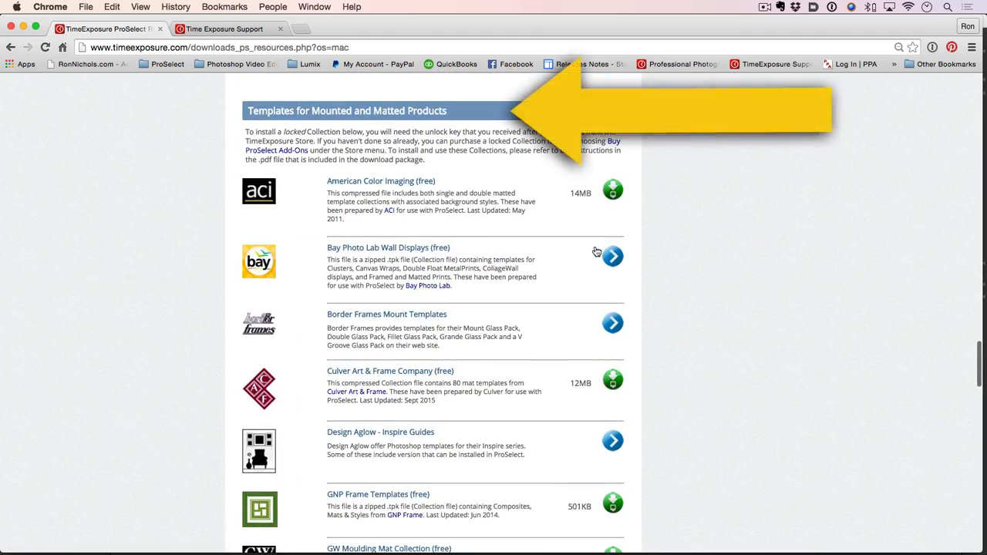
{"action": "scroll", "scroll_direction": "down", "scroll_amount": 3}
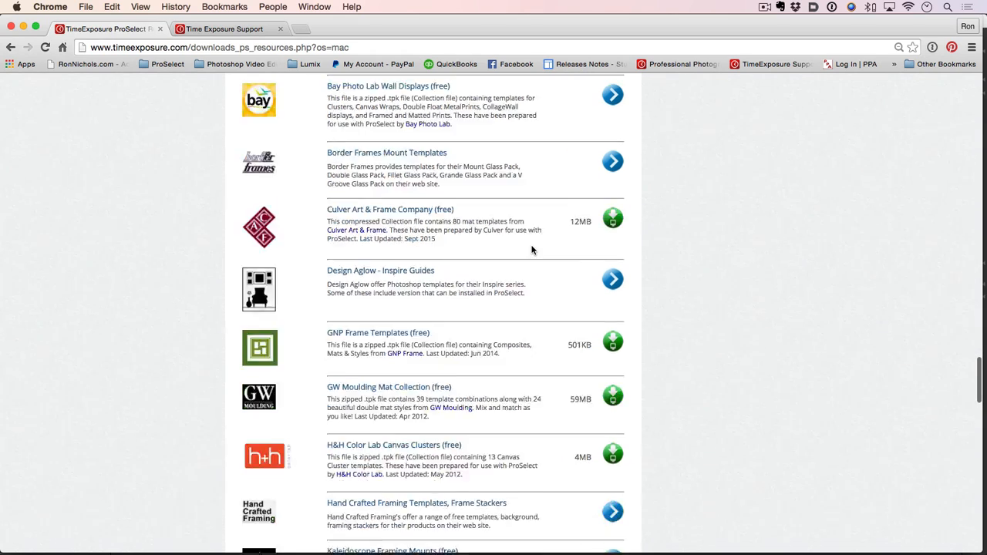
{"action": "scroll", "scroll_direction": "down", "scroll_amount": 3}
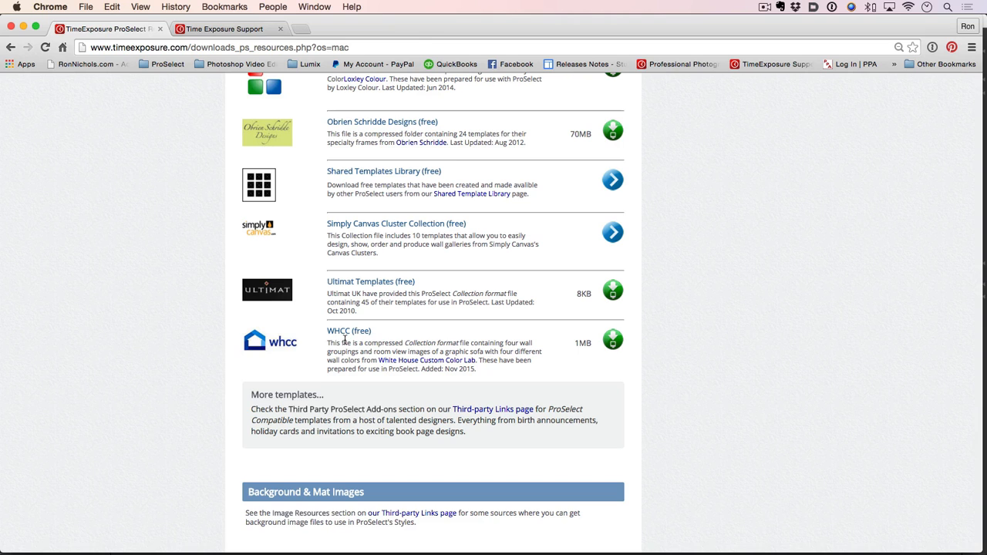
{"action": "mouse_move", "coordinate": [666, 337]}
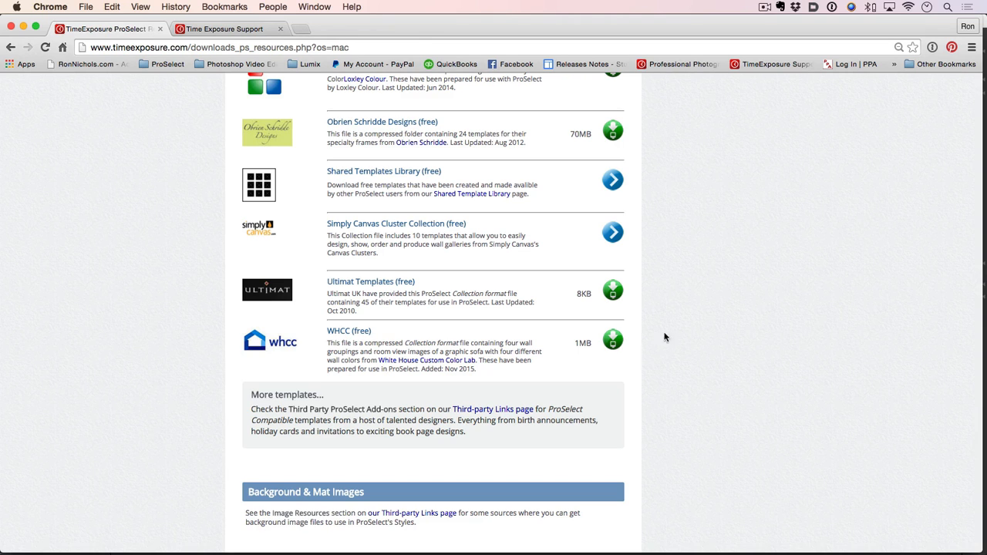
{"action": "left_click", "coordinate": [613, 343]}
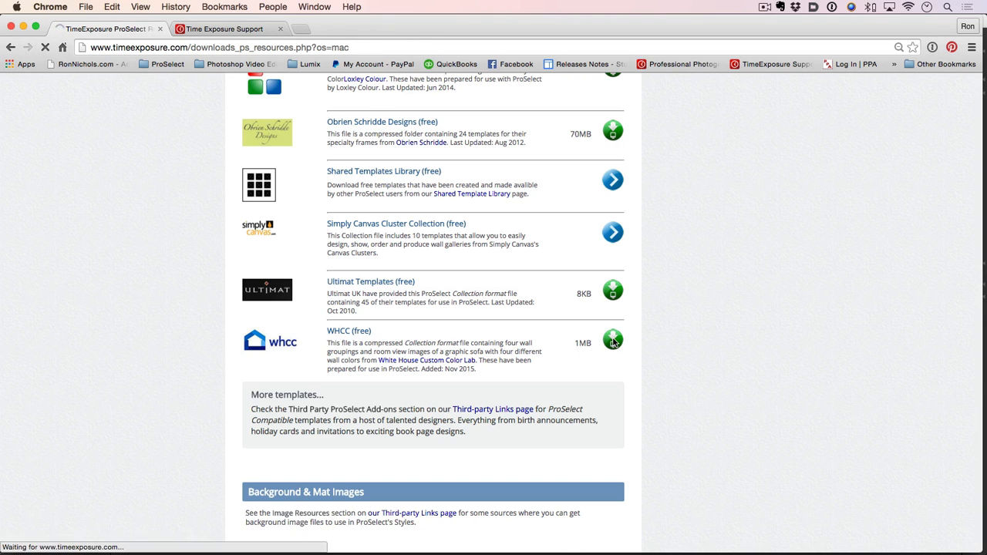
{"action": "left_click", "coordinate": [614, 342]}
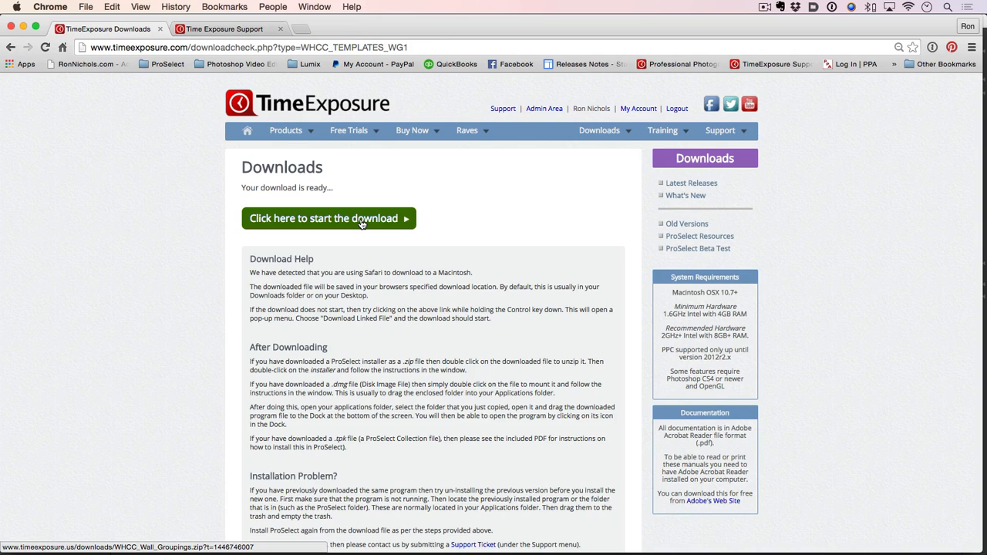
Step: Download WHCC_Wall_Groupings.zip and reveal it in Finder
{"action": "left_click", "coordinate": [328, 219]}
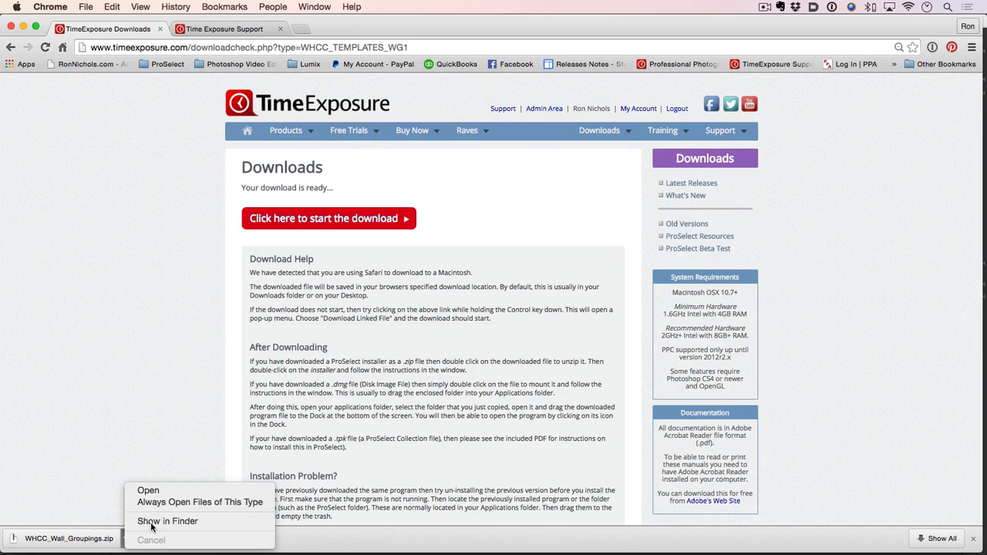
{"action": "left_click", "coordinate": [168, 522]}
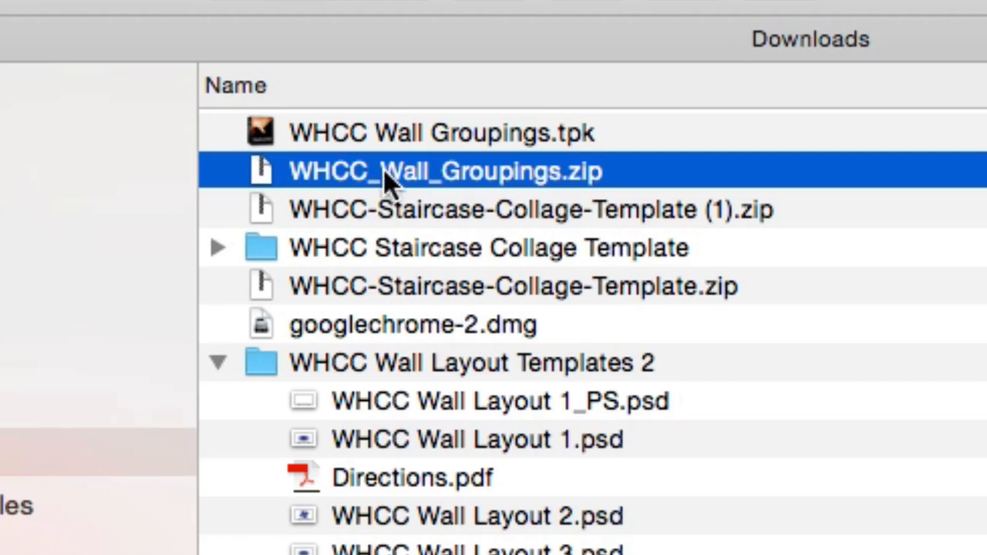
{"action": "mouse_move", "coordinate": [339, 158]}
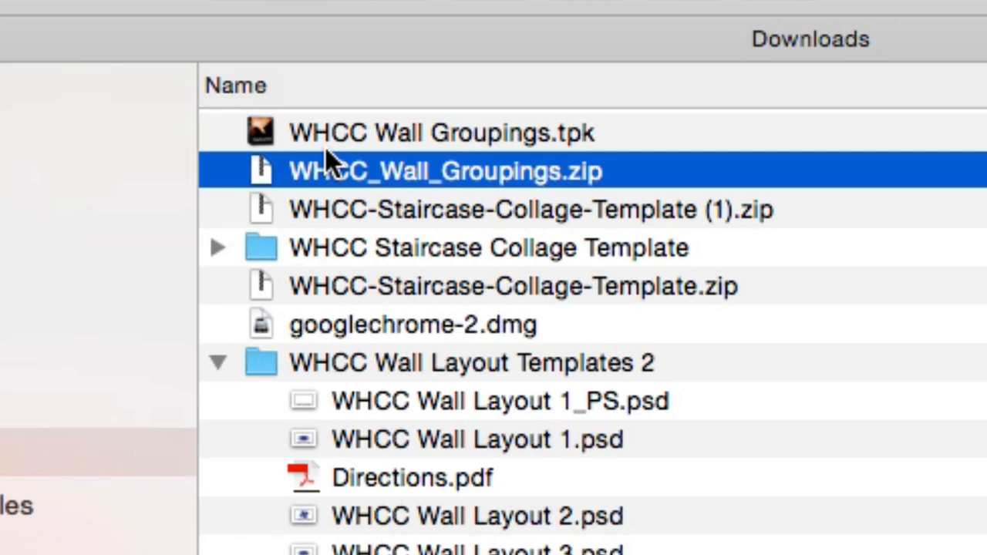
{"action": "mouse_move", "coordinate": [286, 104]}
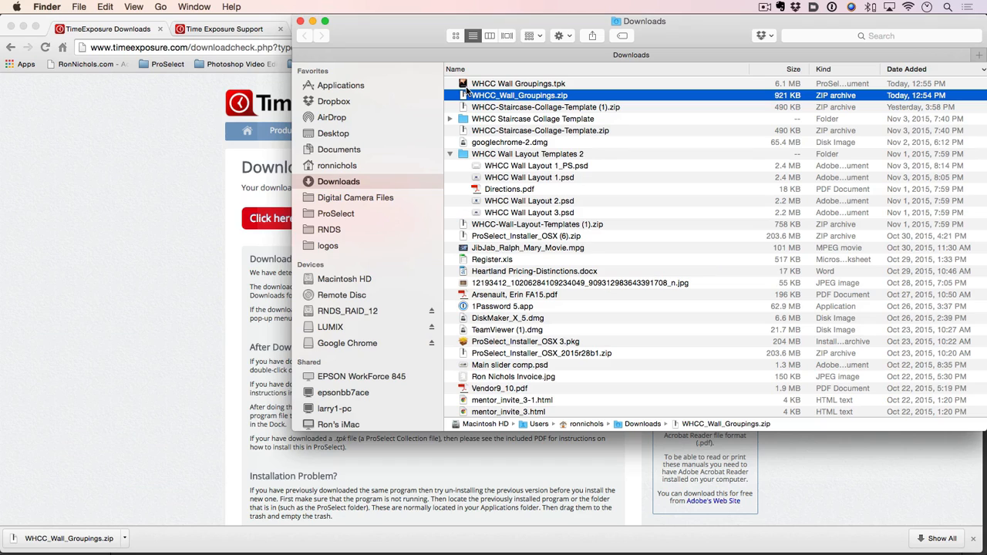
Step: Open WHCC Wall Groupings.tpk from Downloads so ProSelect imports the collection
{"action": "left_click", "coordinate": [519, 83]}
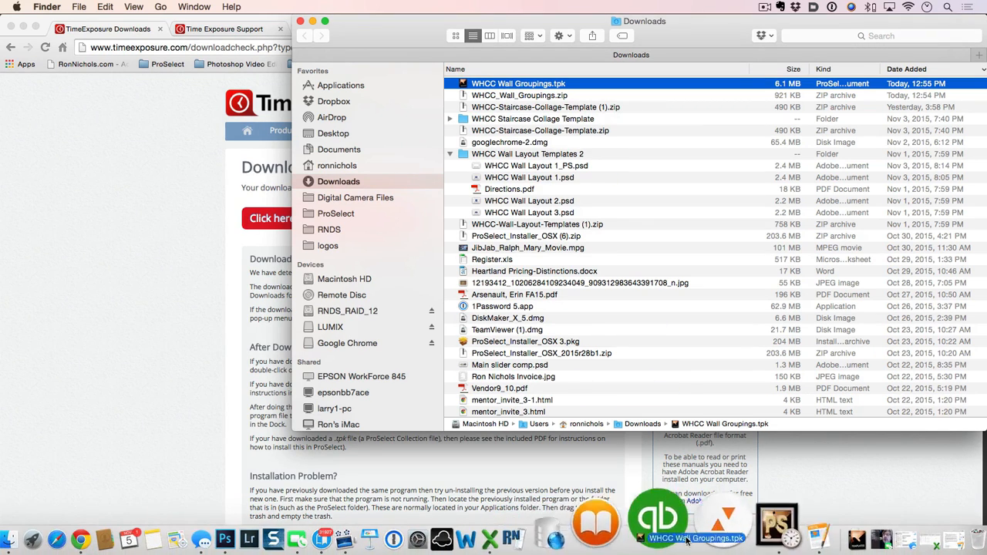
{"action": "double_click", "coordinate": [518, 83]}
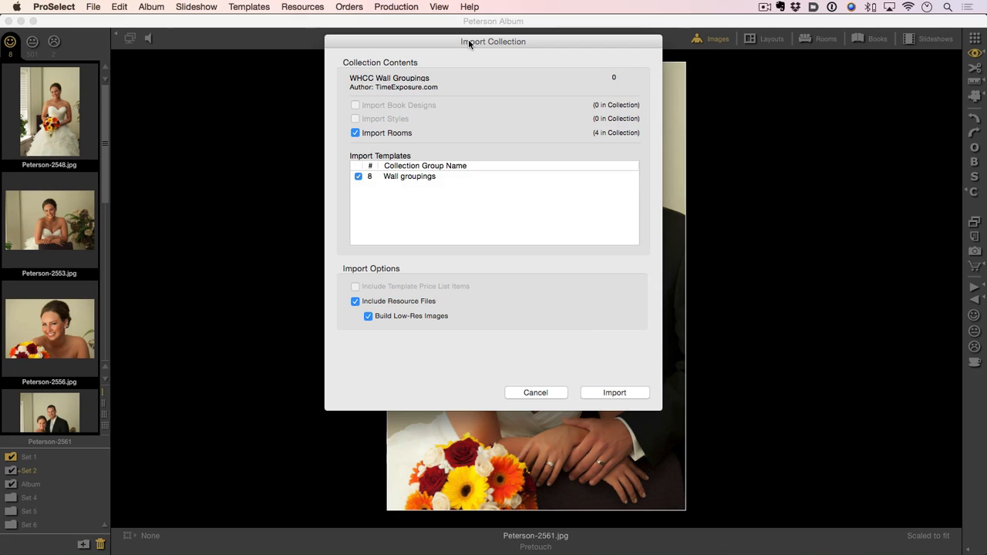
{"action": "mouse_move", "coordinate": [368, 189]}
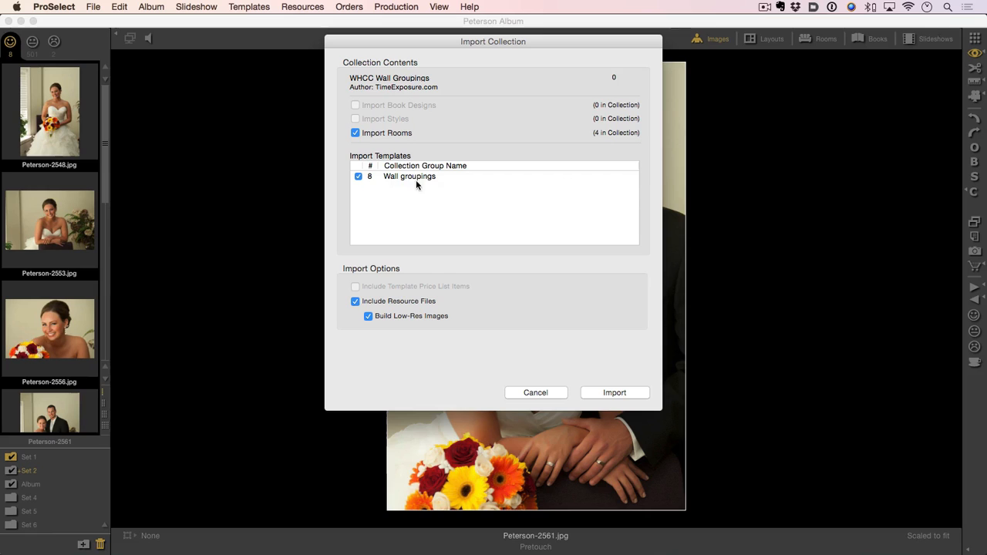
{"action": "mouse_move", "coordinate": [502, 268]}
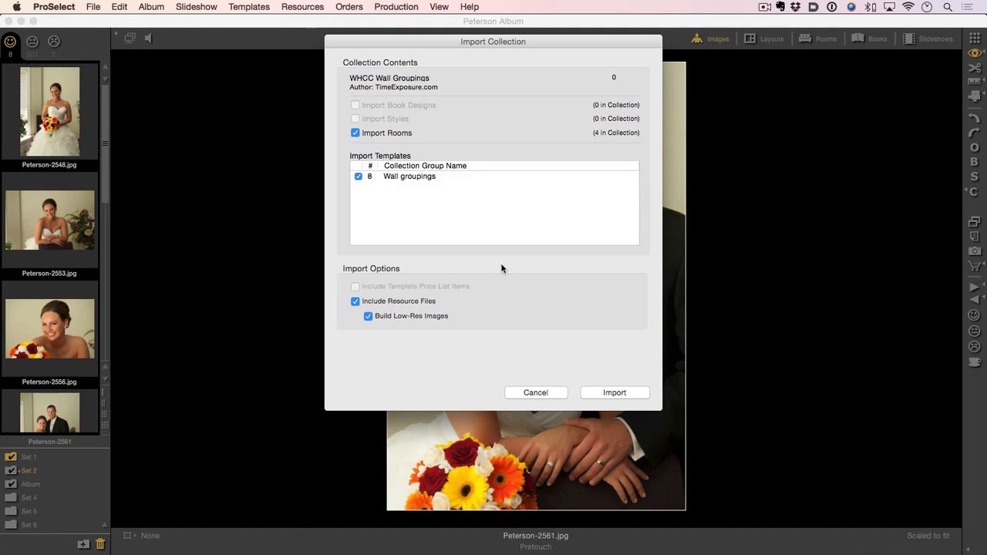
Step: Import the collection's four rooms and eight templates and dismiss the completion message
{"action": "left_click", "coordinate": [615, 392]}
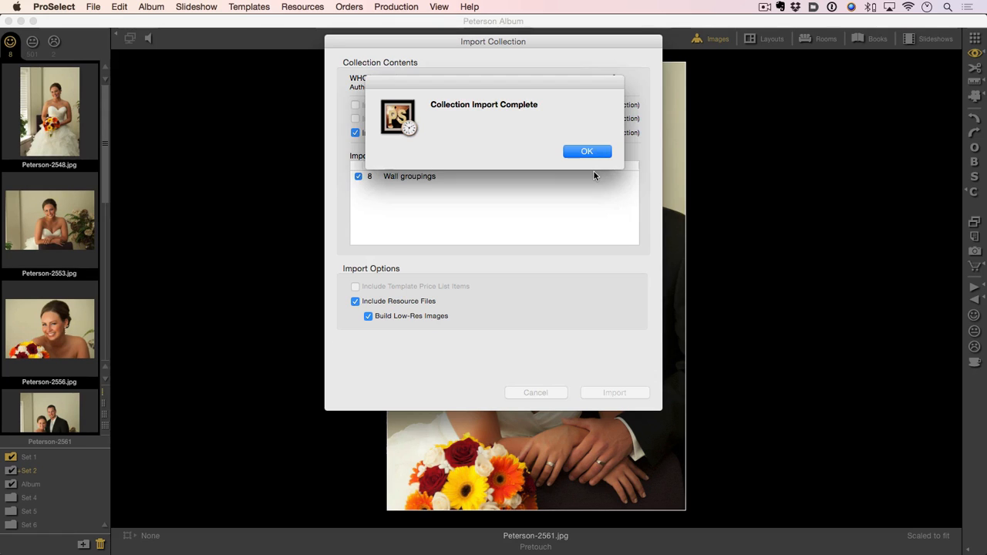
{"action": "left_click", "coordinate": [587, 151]}
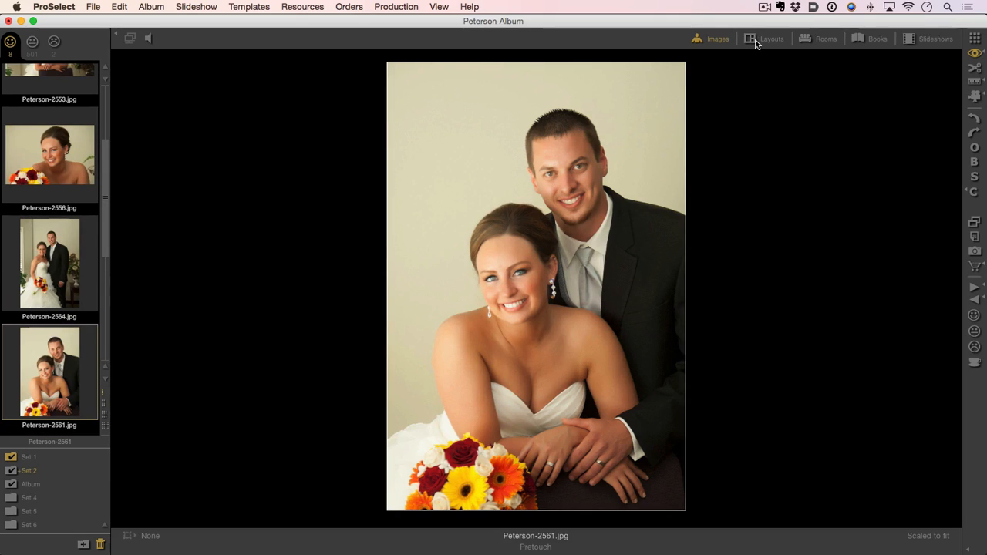
Step: Show layouts filtered to the WHCC Wall Groupings category, listing its eight templates
{"action": "left_click", "coordinate": [772, 39]}
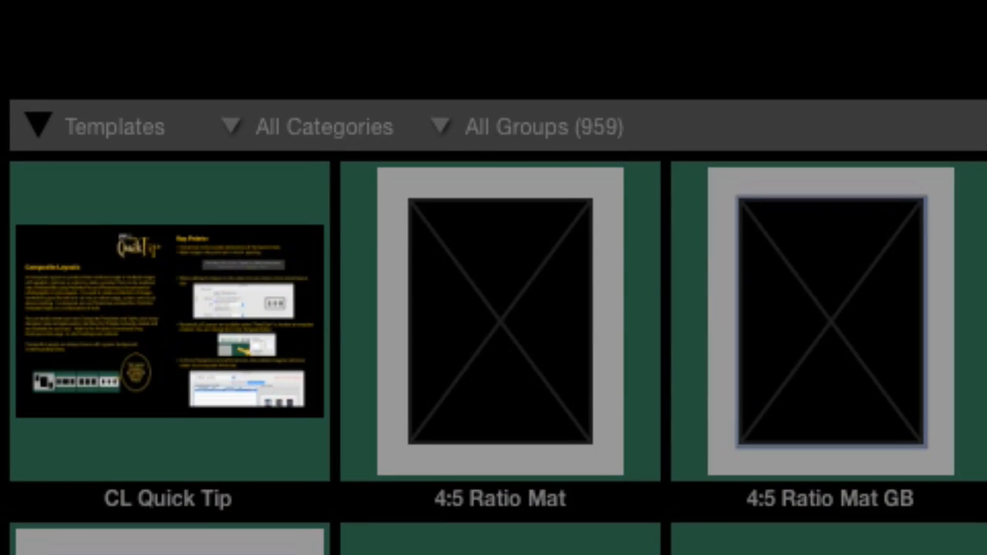
{"action": "mouse_move", "coordinate": [220, 150]}
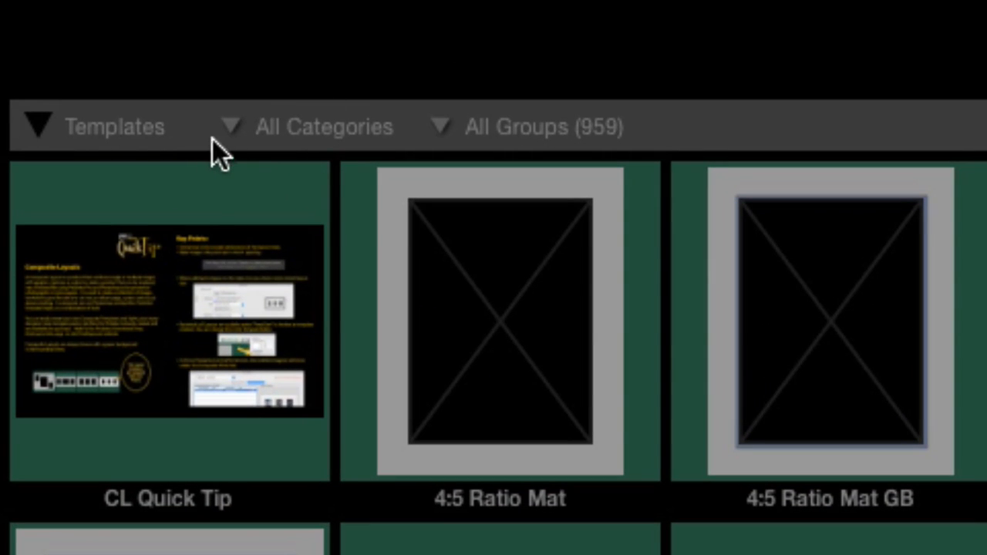
{"action": "left_click", "coordinate": [323, 126]}
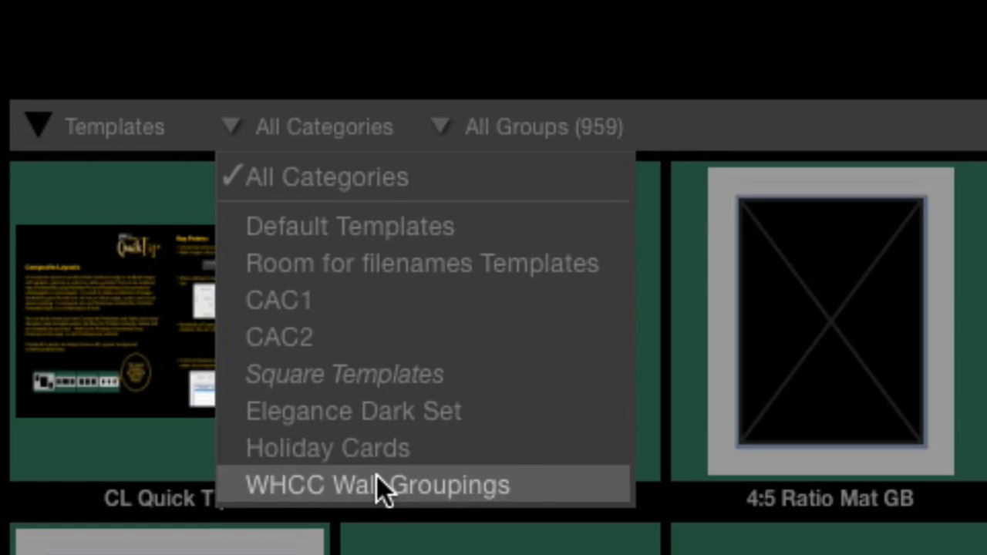
{"action": "left_click", "coordinate": [378, 484]}
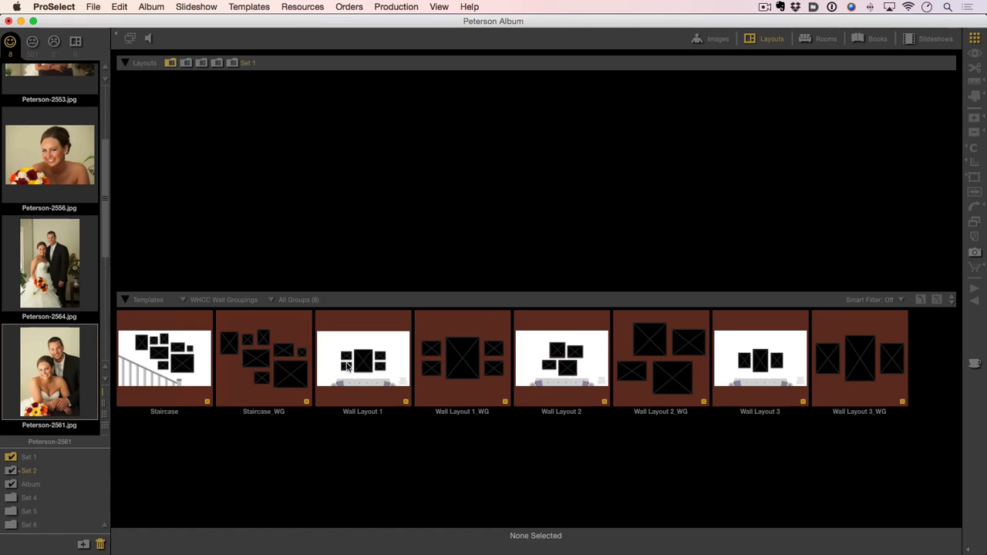
{"action": "mouse_move", "coordinate": [371, 375]}
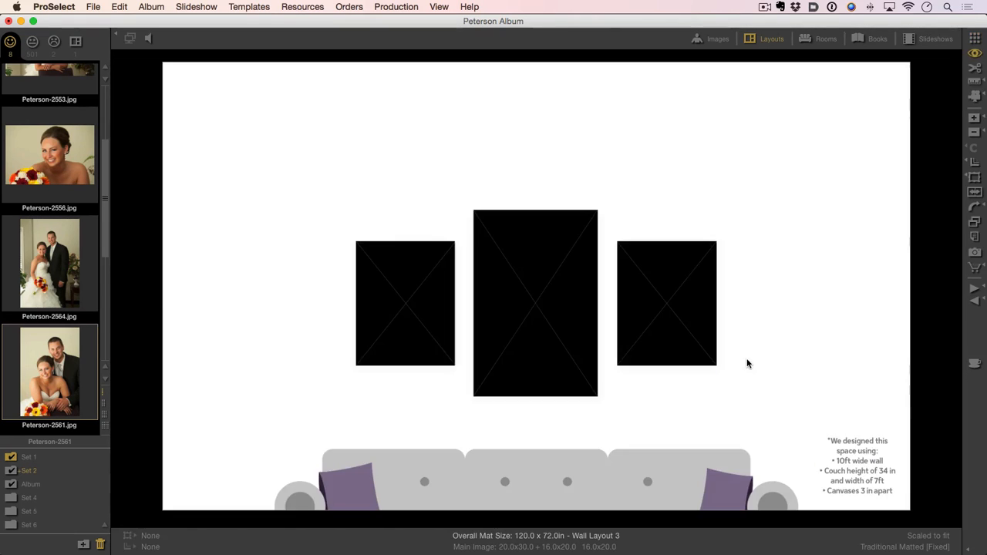
{"action": "mouse_move", "coordinate": [297, 279]}
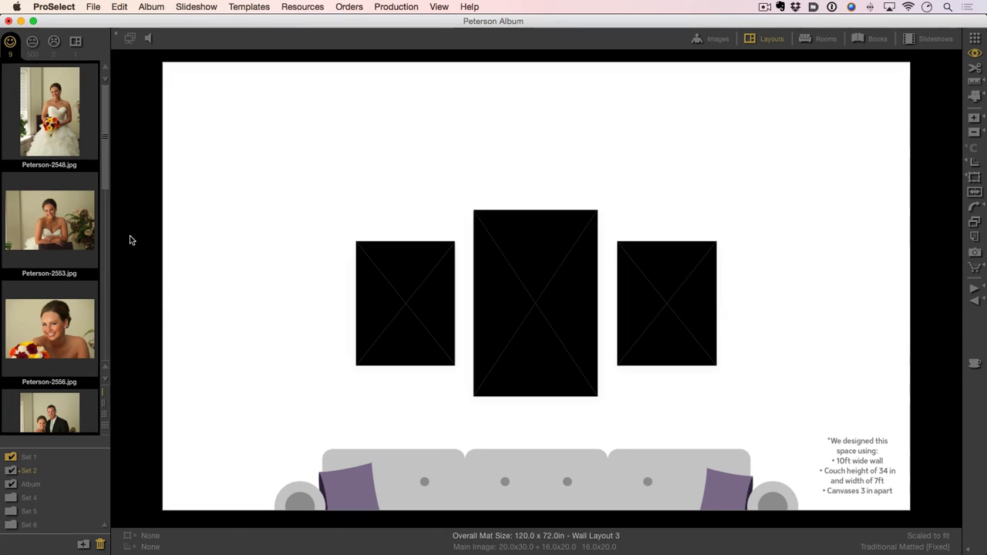
Step: Place the groom's portrait in Wall Layout 3's left frame beside the couple and bride
{"action": "scroll", "scroll_direction": "down", "scroll_amount": 3}
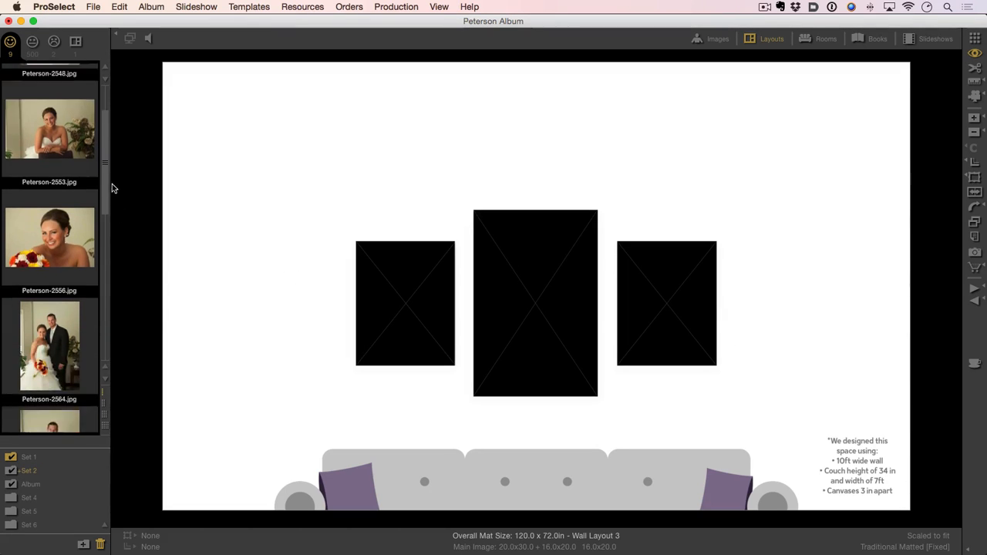
{"action": "scroll", "scroll_direction": "down", "scroll_amount": 3}
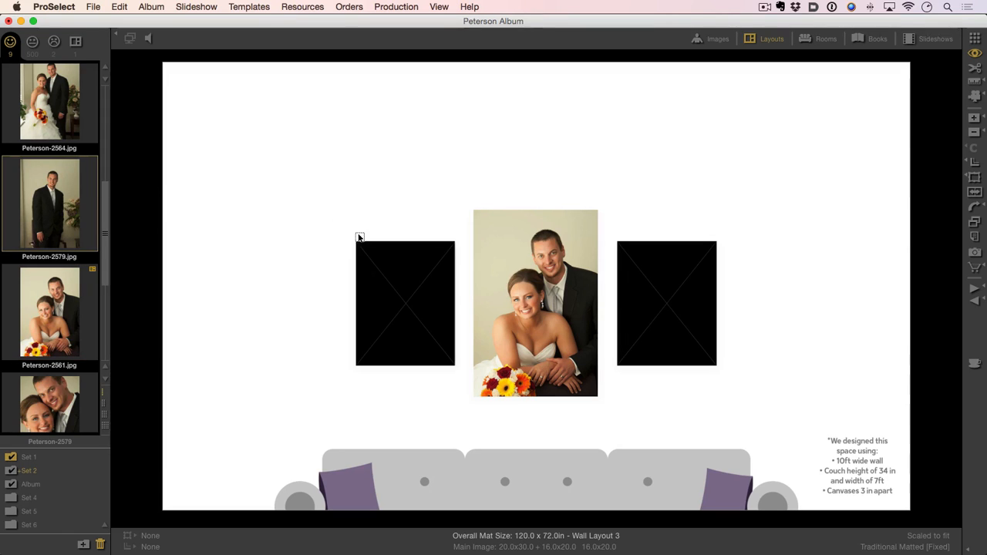
{"action": "left_click_drag", "start_coordinate": [50, 203], "coordinate": [405, 304]}
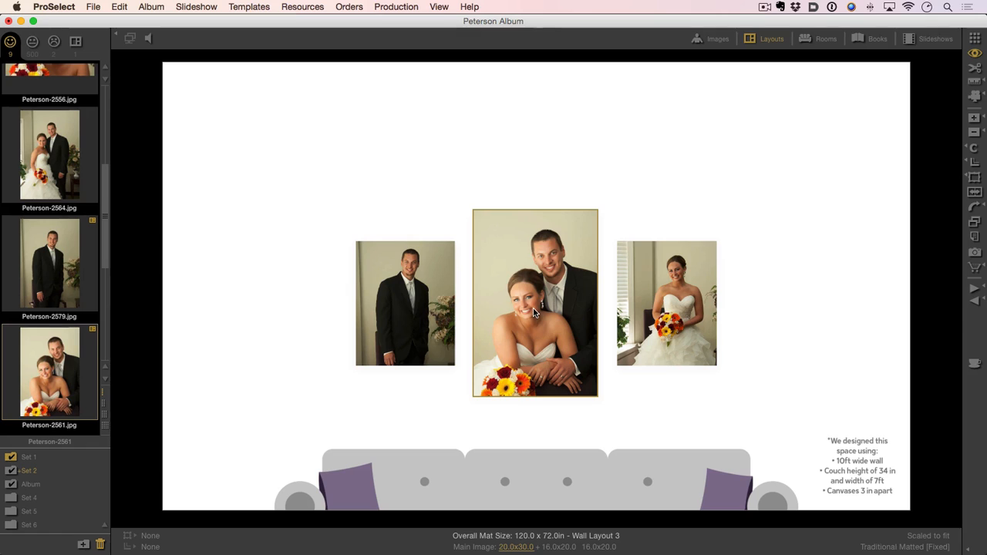
{"action": "mouse_move", "coordinate": [521, 251]}
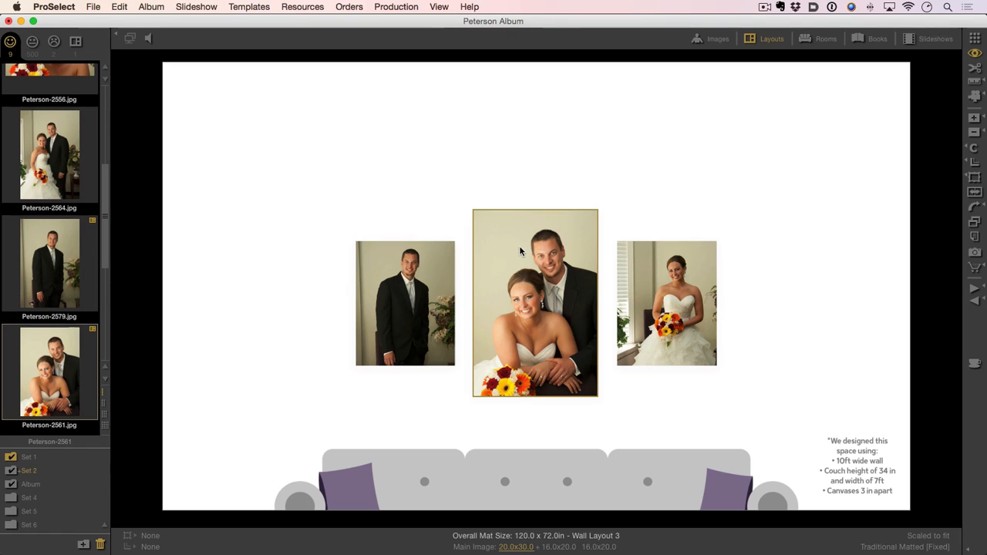
Step: Reframe the centre couple photo higher within its frame to reveal more bouquet
{"action": "left_click", "coordinate": [535, 303]}
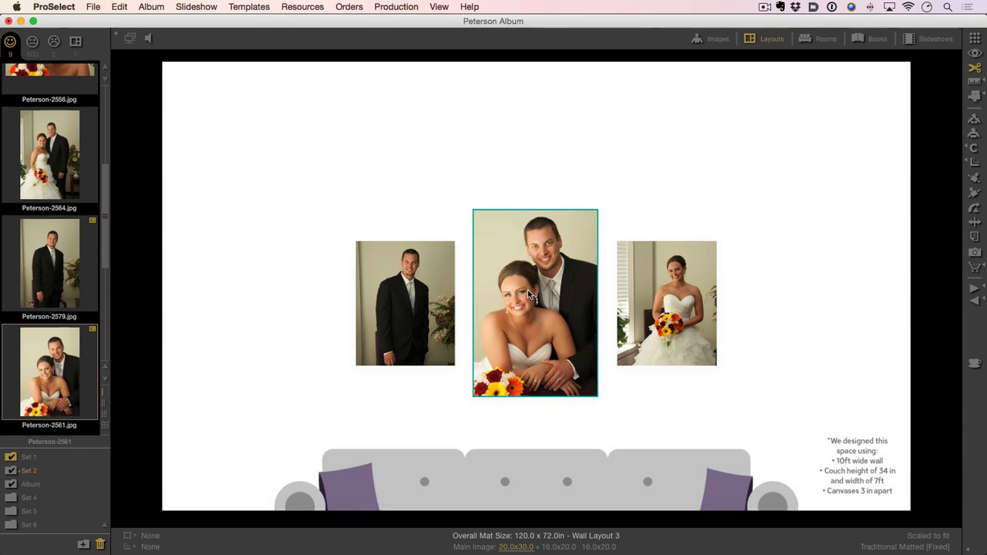
{"action": "mouse_move", "coordinate": [789, 132]}
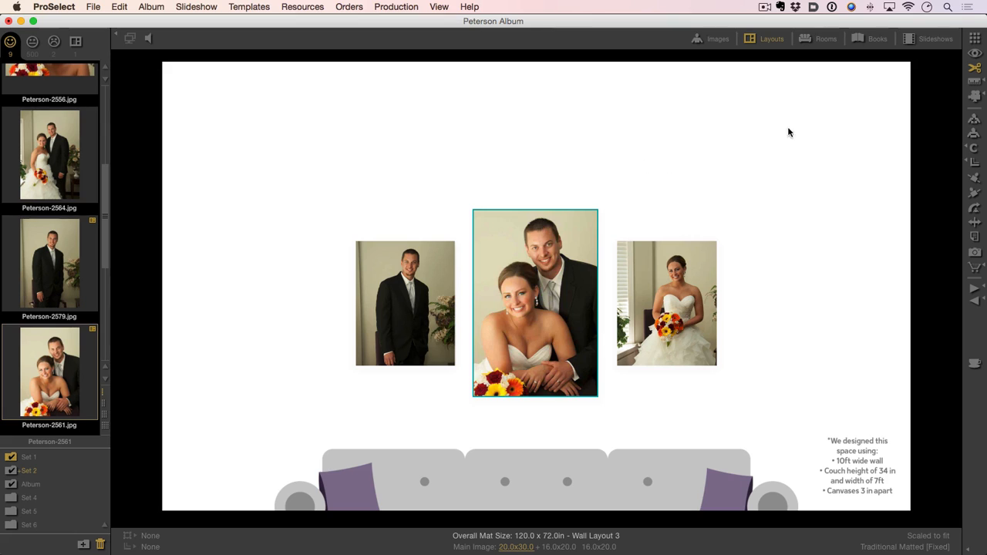
{"action": "left_click", "coordinate": [472, 197]}
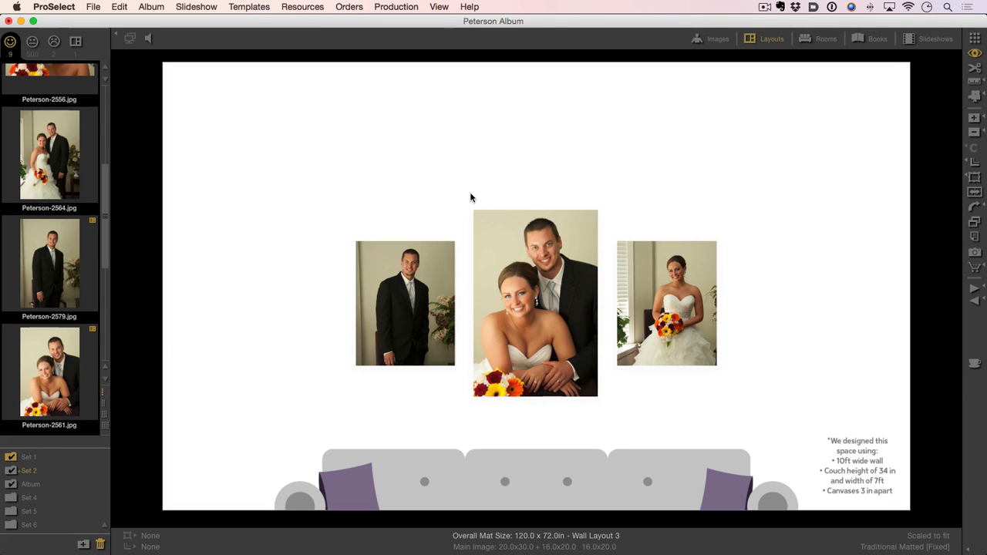
{"action": "mouse_move", "coordinate": [479, 191]}
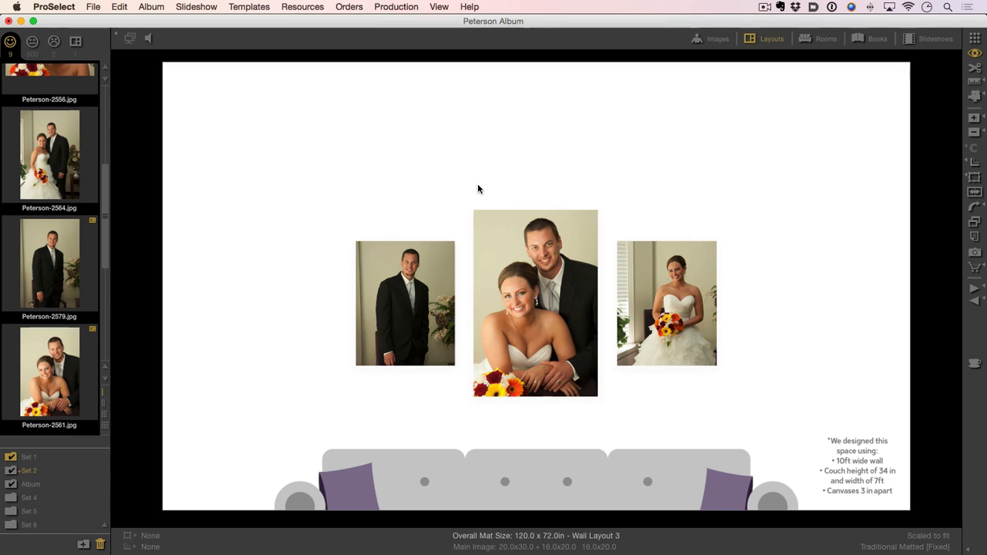
{"action": "mouse_move", "coordinate": [793, 103]}
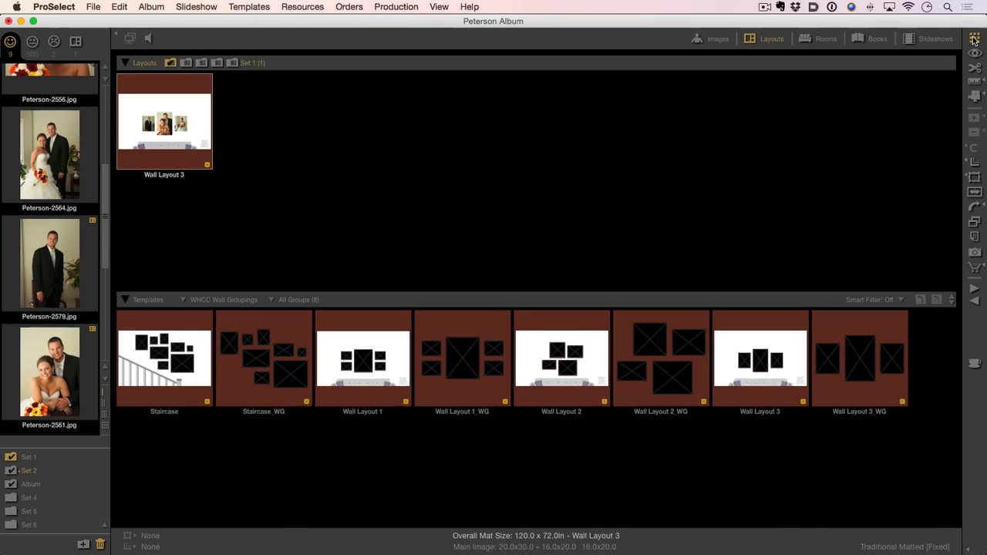
{"action": "mouse_move", "coordinate": [769, 285]}
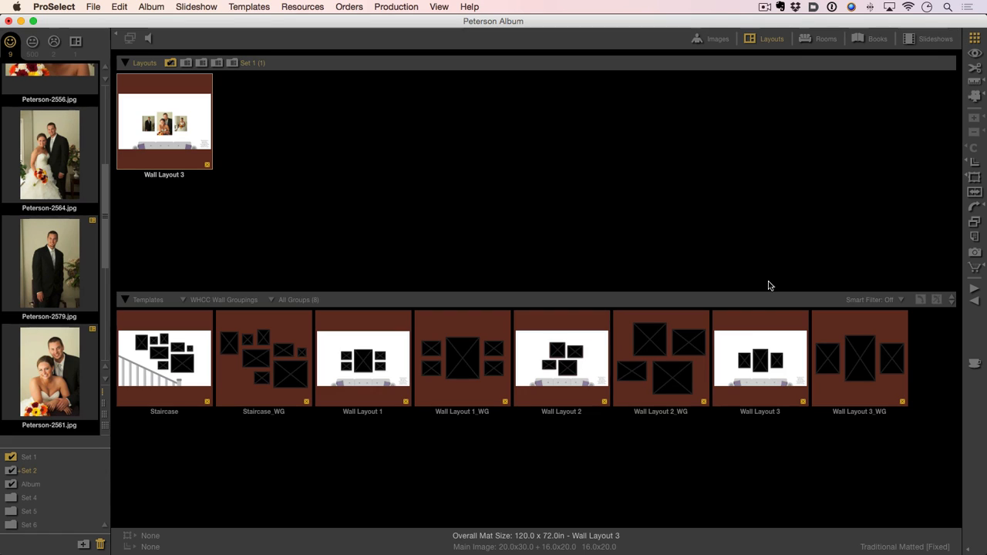
{"action": "mouse_move", "coordinate": [764, 387]}
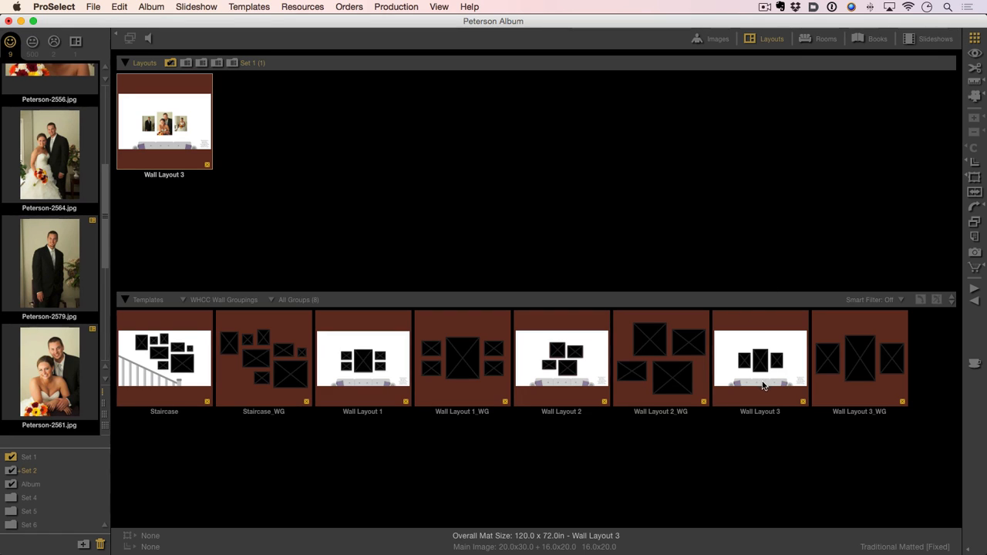
{"action": "mouse_move", "coordinate": [772, 384]}
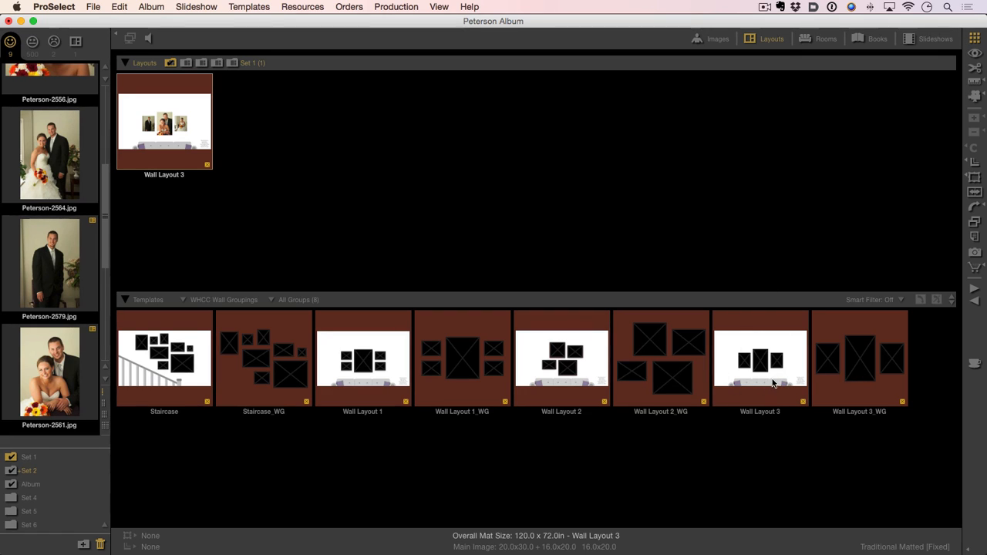
{"action": "mouse_move", "coordinate": [876, 388]}
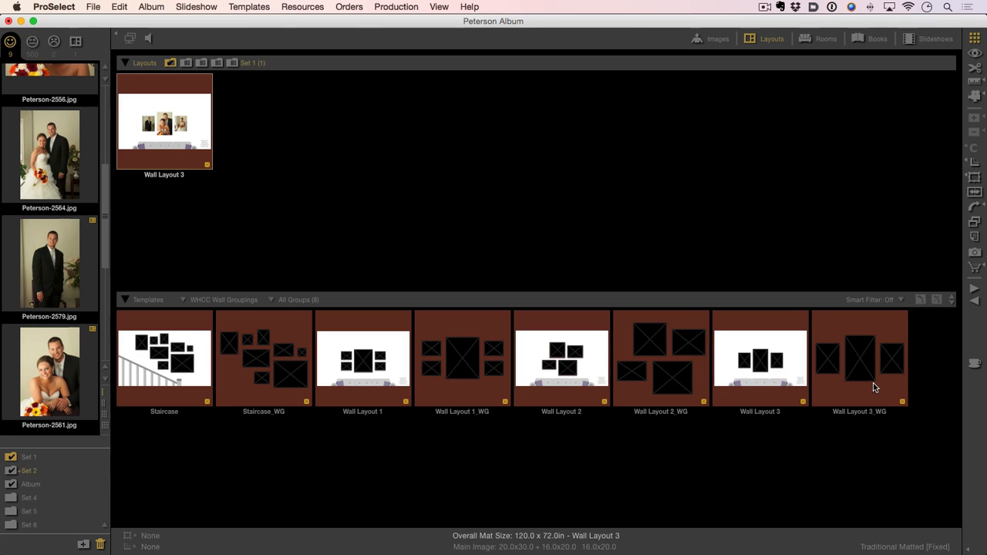
{"action": "mouse_move", "coordinate": [869, 372]}
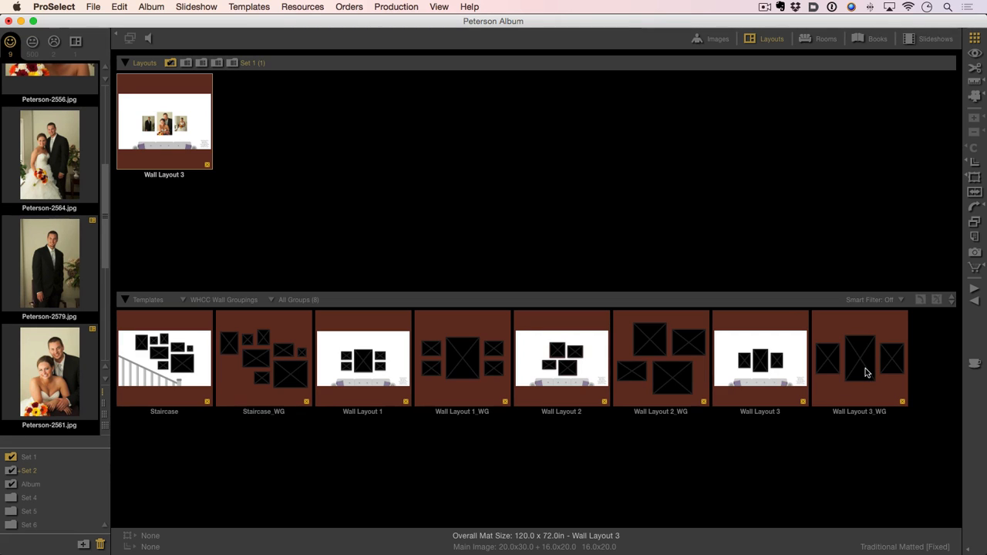
{"action": "mouse_move", "coordinate": [112, 159]}
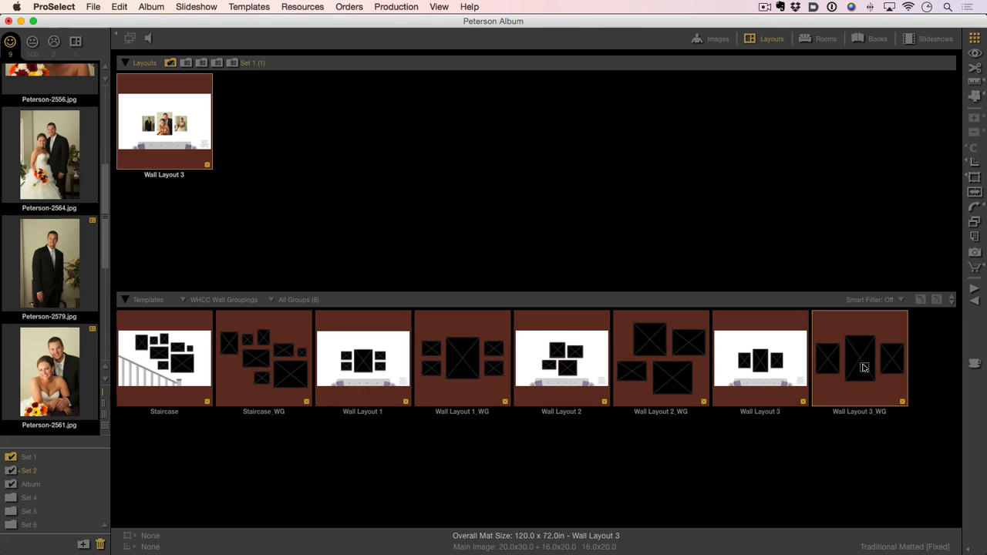
Step: Add the Wall Layout 3_WG grouping to the album and show it full view
{"action": "double_click", "coordinate": [859, 357]}
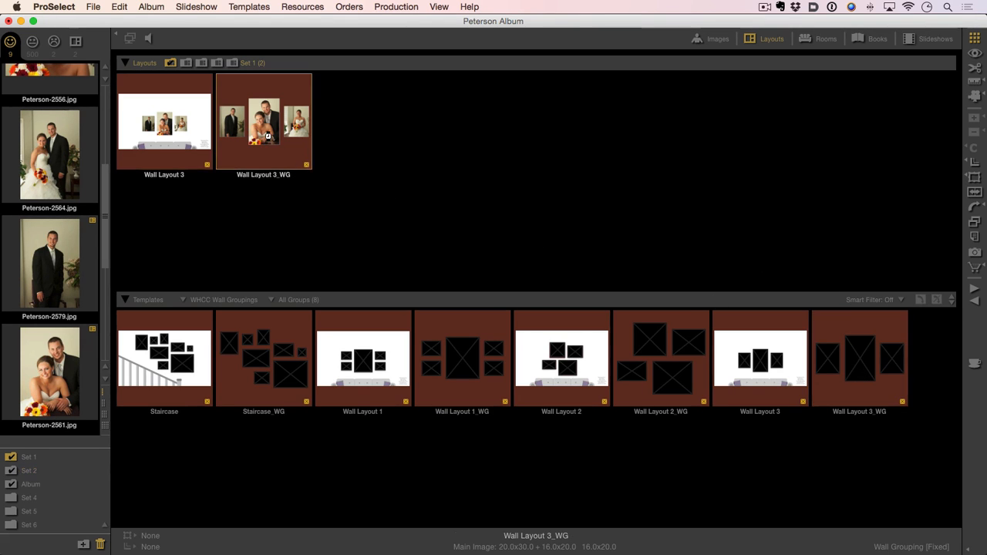
{"action": "double_click", "coordinate": [263, 121]}
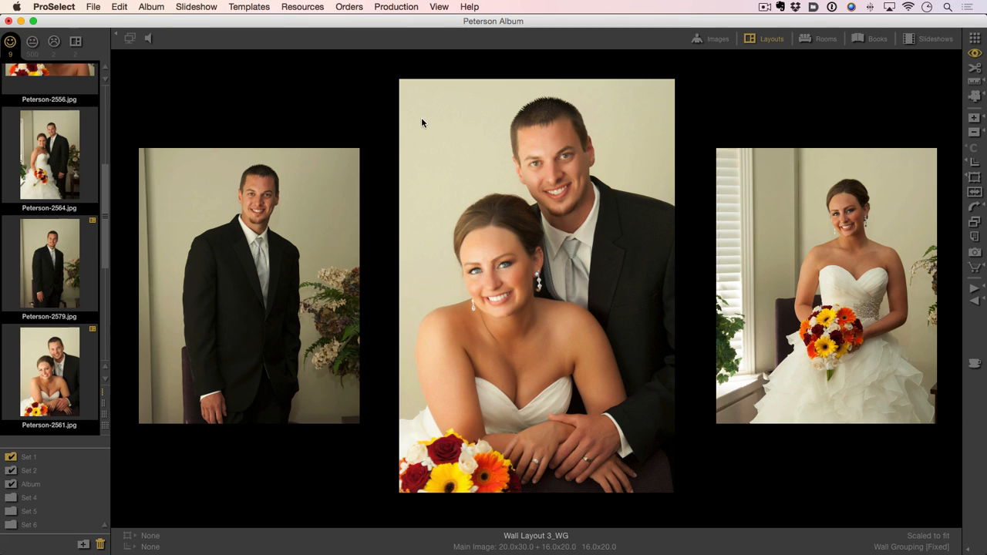
{"action": "mouse_move", "coordinate": [524, 269]}
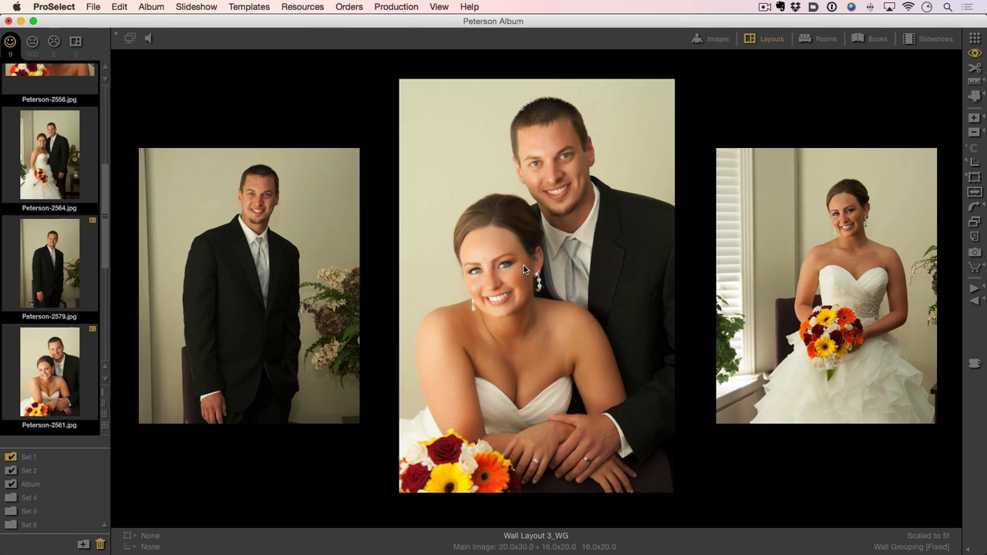
{"action": "mouse_move", "coordinate": [526, 266]}
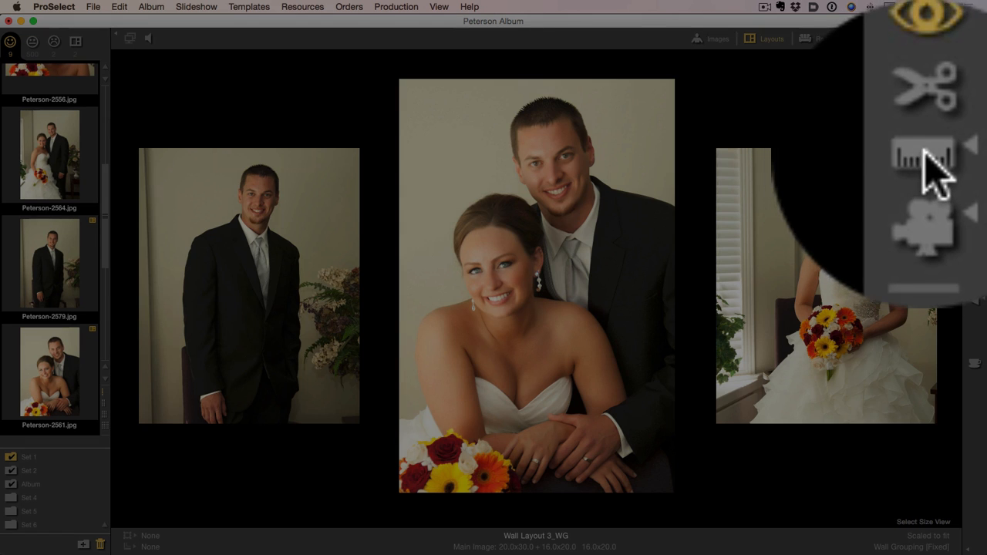
Step: Display Wall Layout 3_WG at actual size so the three prints shrink
{"action": "left_click", "coordinate": [923, 158]}
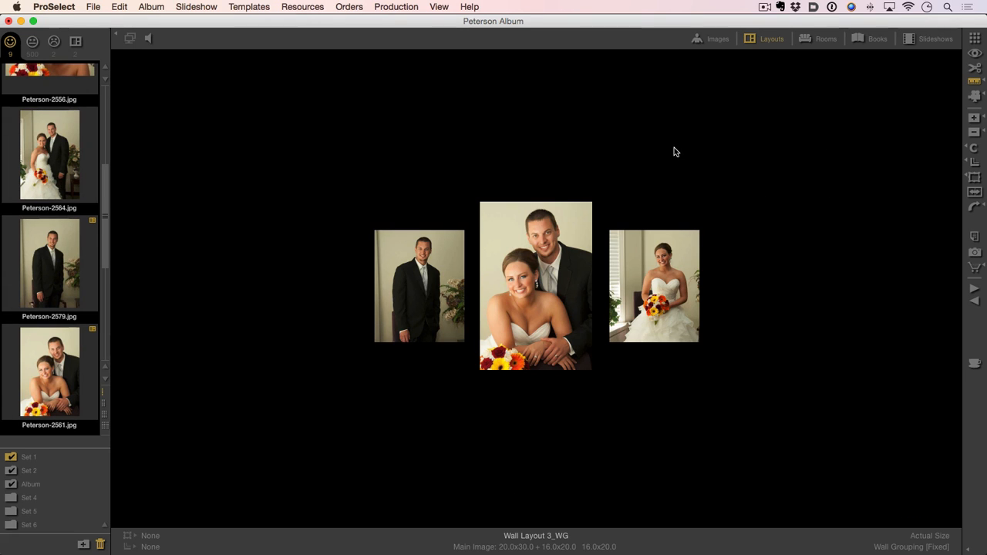
{"action": "mouse_move", "coordinate": [679, 154]}
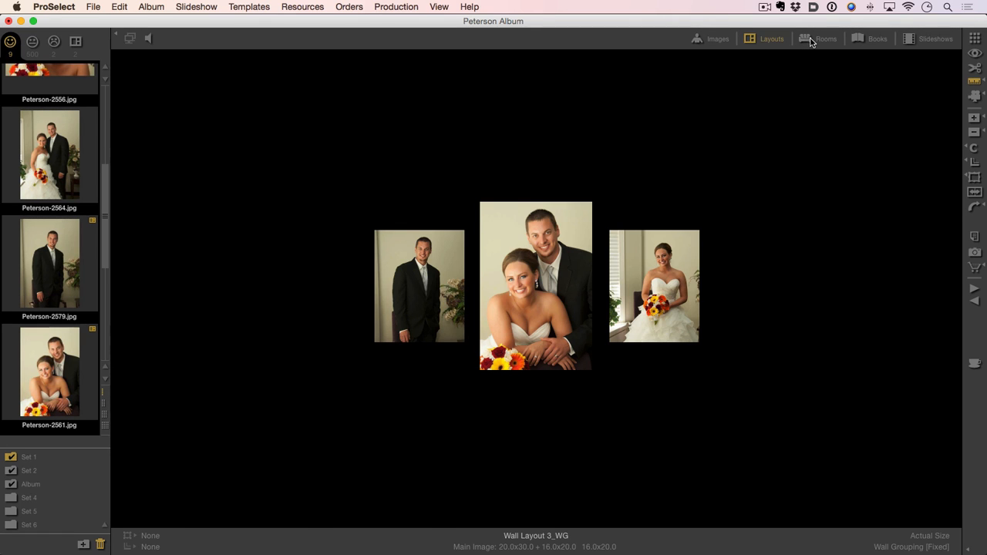
Step: Hang Wall Layout 3_WG above the couch in the Graphic Sofa_0000_Yellow room, then pick RV3 Trad FP 01
{"action": "left_click", "coordinate": [820, 39]}
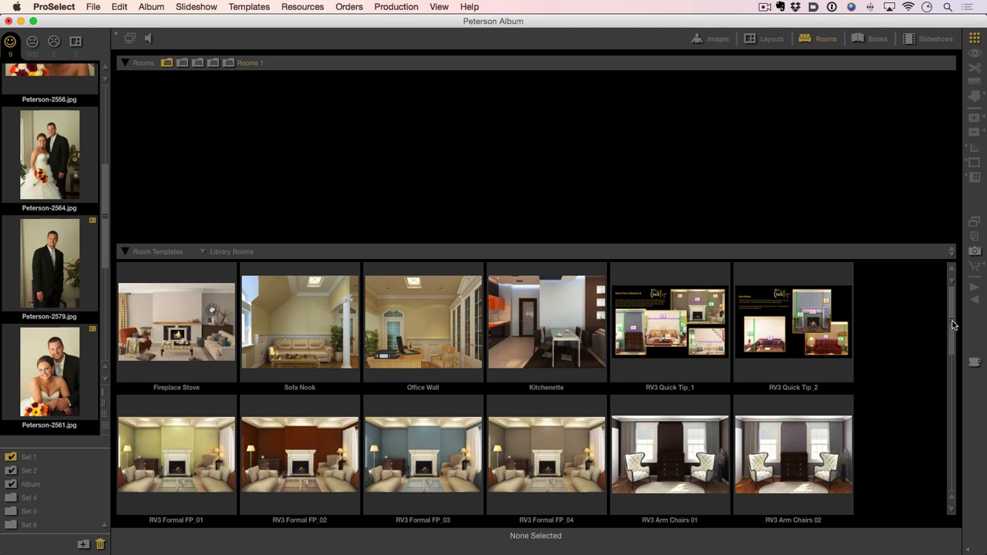
{"action": "scroll", "scroll_direction": "down", "scroll_amount": 3}
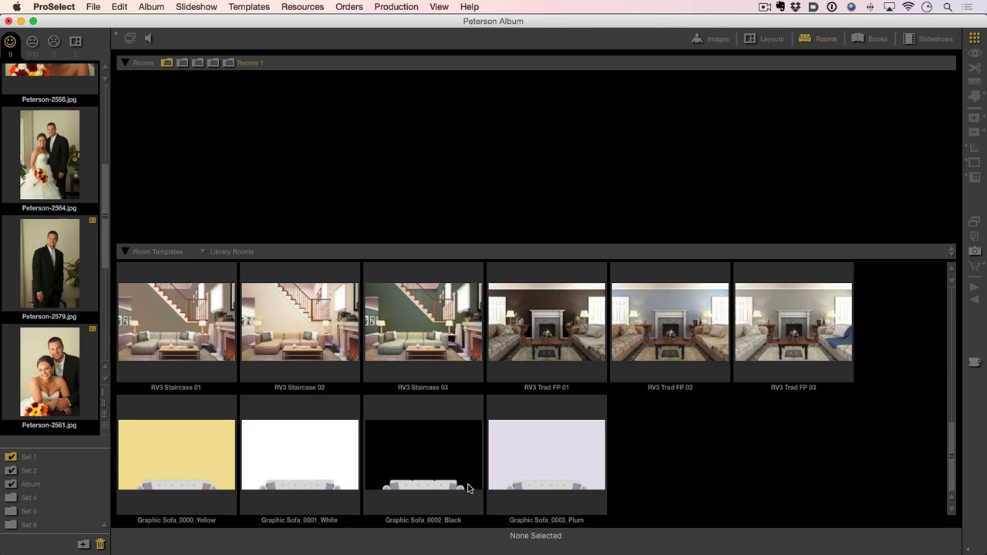
{"action": "double_click", "coordinate": [176, 455]}
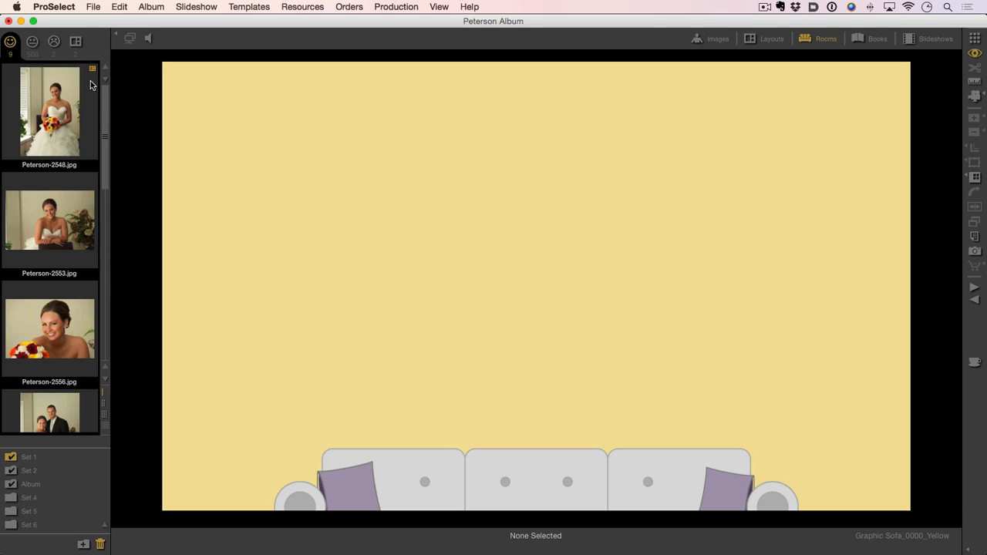
{"action": "left_click", "coordinate": [75, 42]}
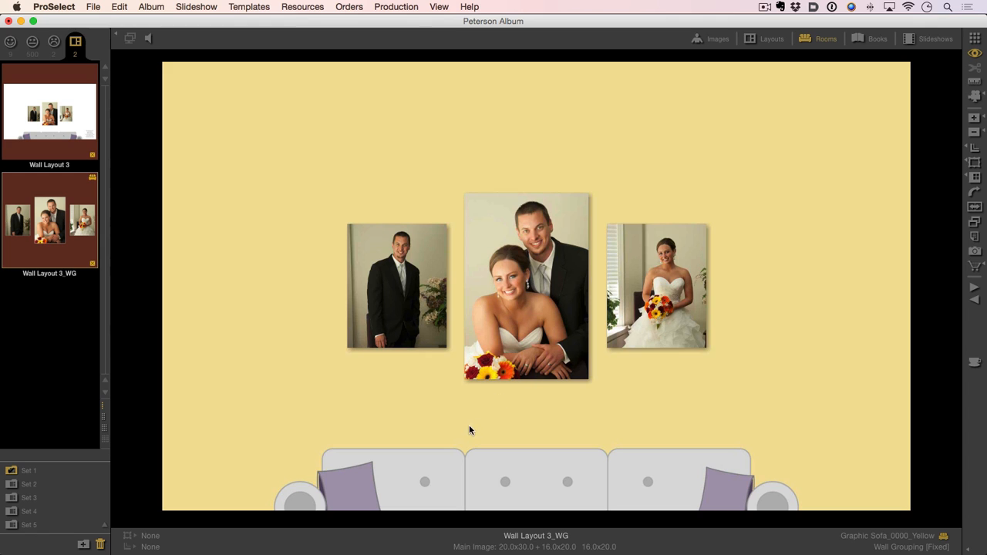
{"action": "mouse_move", "coordinate": [845, 55]}
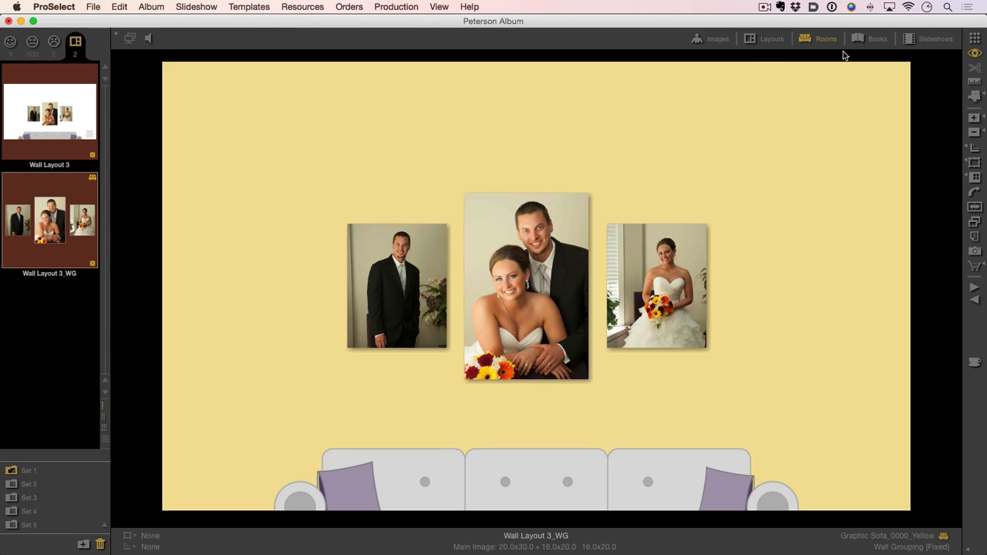
{"action": "left_click", "coordinate": [826, 38]}
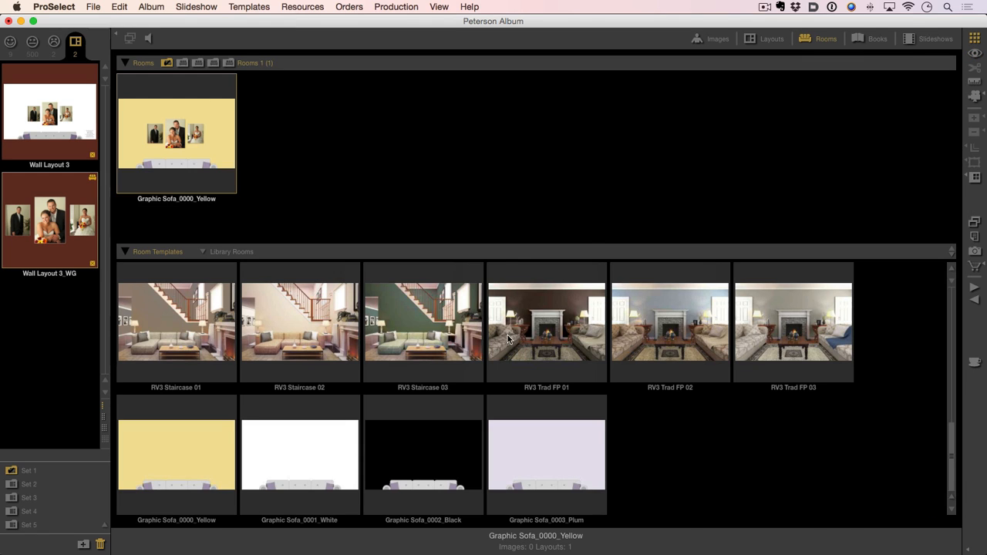
{"action": "left_click", "coordinate": [546, 322]}
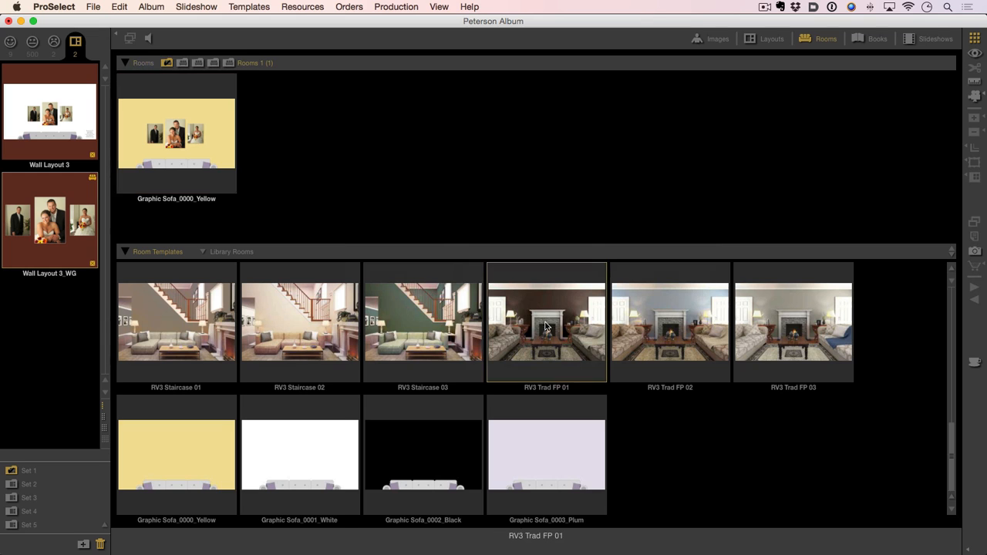
Step: Open the RV3 Trad FP 01 fireplace room on its own
{"action": "double_click", "coordinate": [546, 324]}
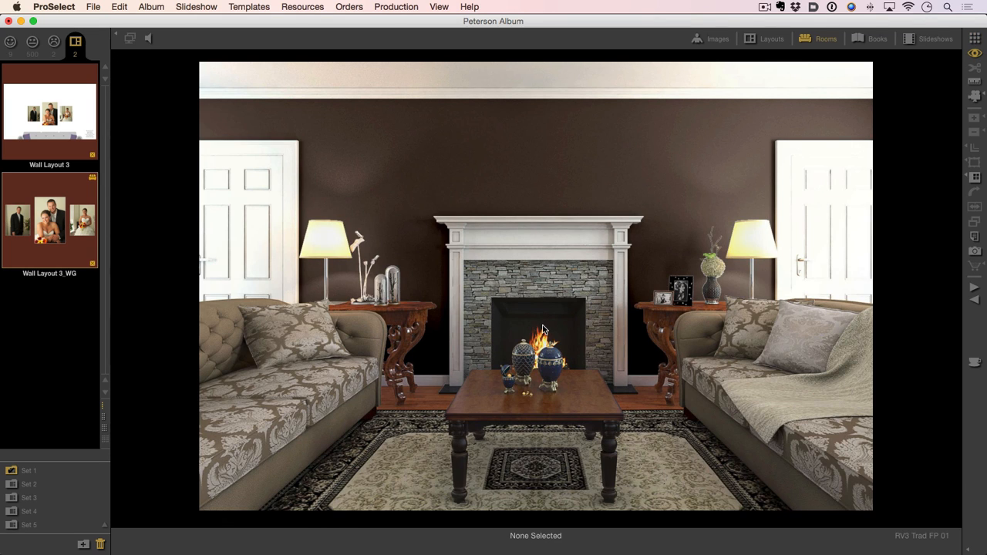
{"action": "mouse_move", "coordinate": [68, 227]}
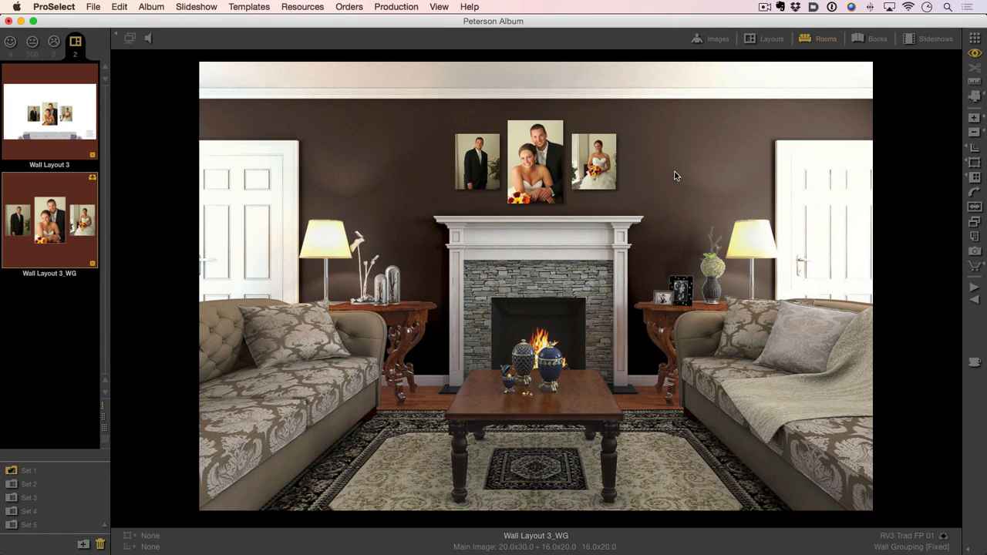
{"action": "mouse_move", "coordinate": [688, 168]}
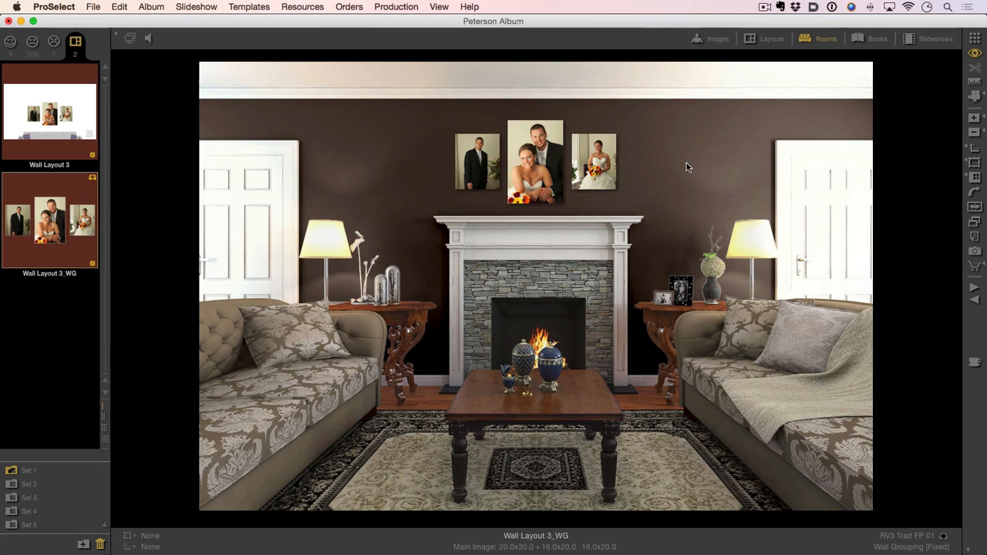
{"action": "mouse_move", "coordinate": [652, 189]}
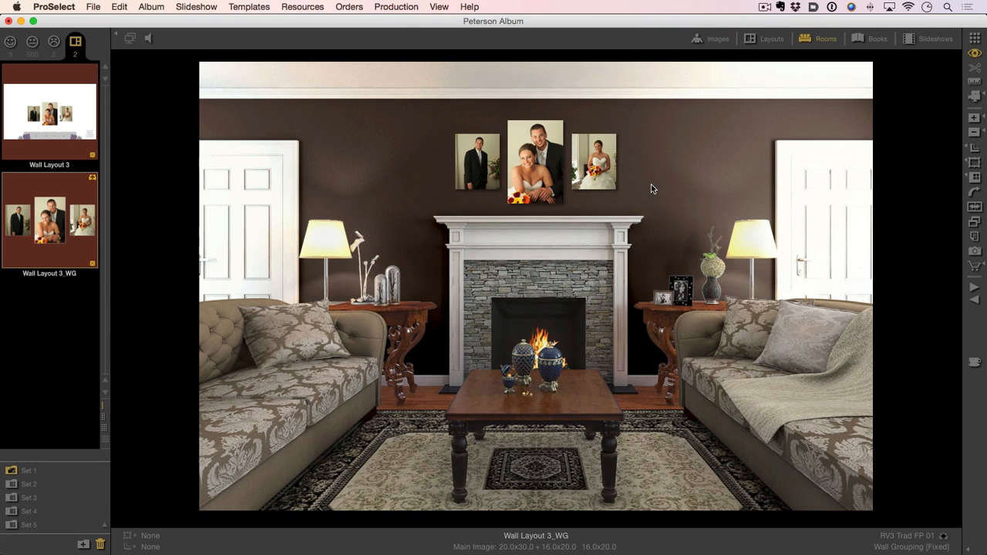
{"action": "mouse_move", "coordinate": [681, 186]}
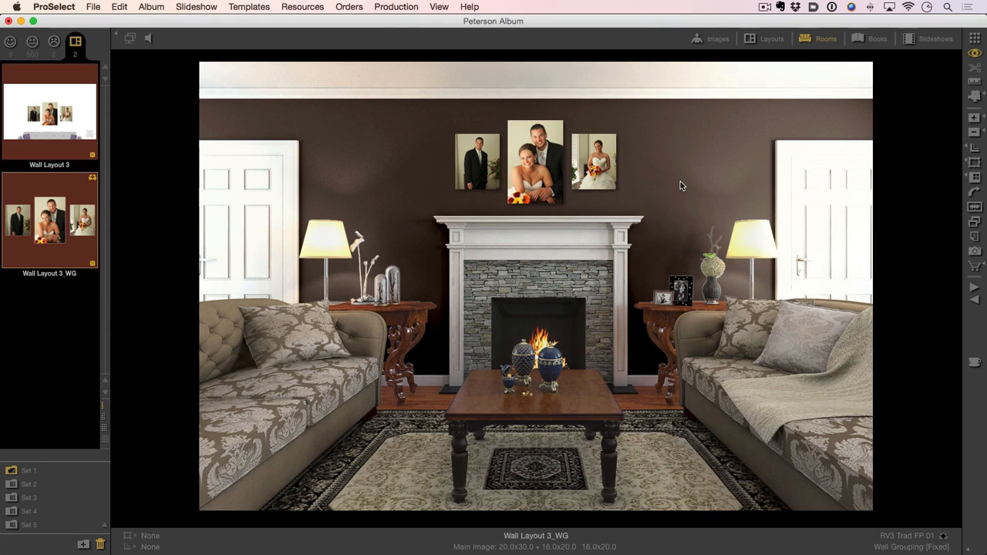
{"action": "mouse_move", "coordinate": [504, 204]}
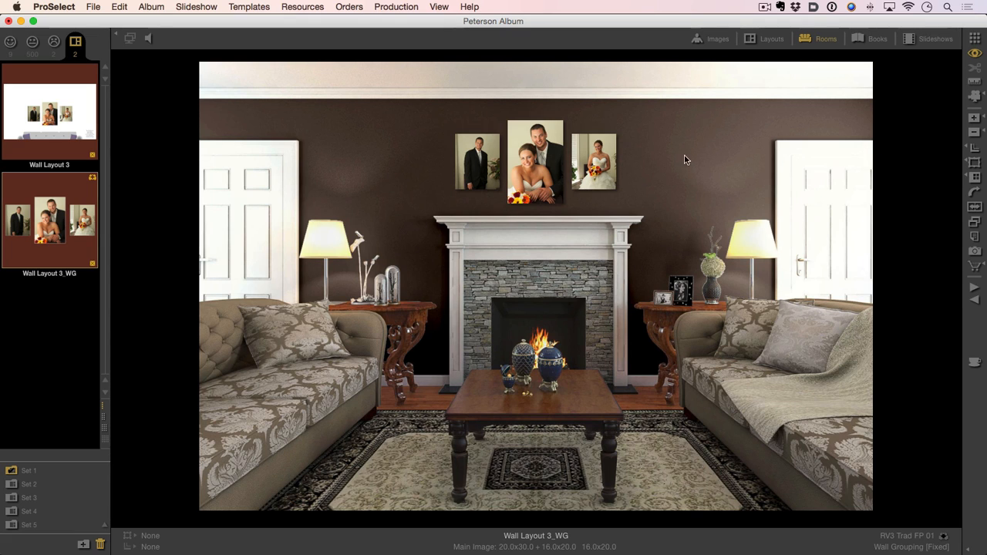
{"action": "mouse_move", "coordinate": [762, 42]}
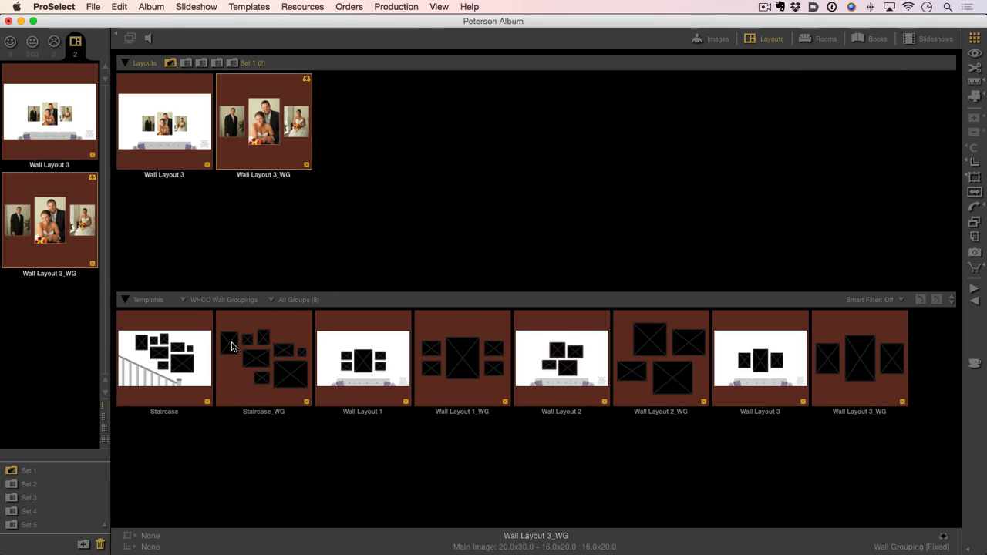
{"action": "mouse_move", "coordinate": [271, 373]}
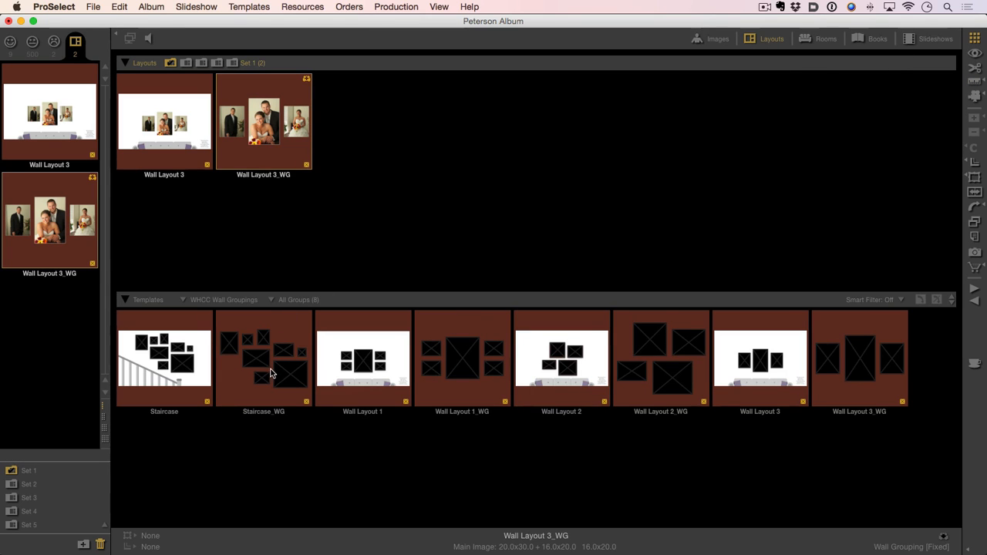
Step: Add the Staircase_WG grouping as a third layout and open it for filling
{"action": "double_click", "coordinate": [263, 357]}
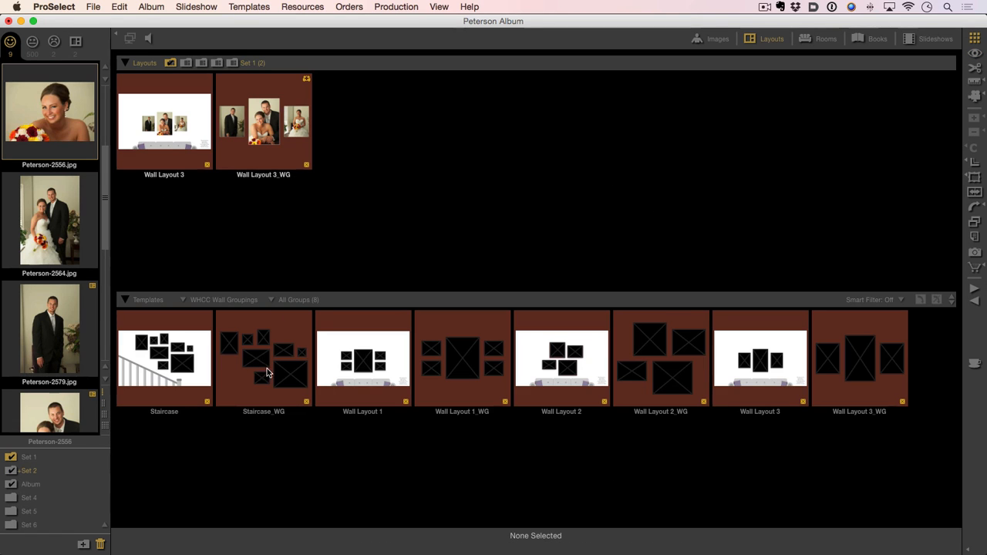
{"action": "double_click", "coordinate": [263, 358]}
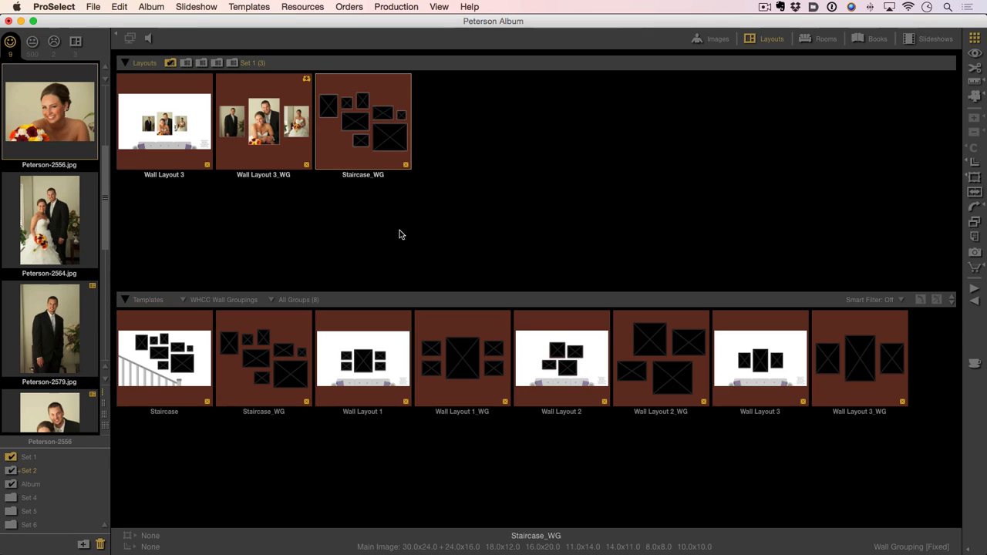
{"action": "mouse_move", "coordinate": [367, 160]}
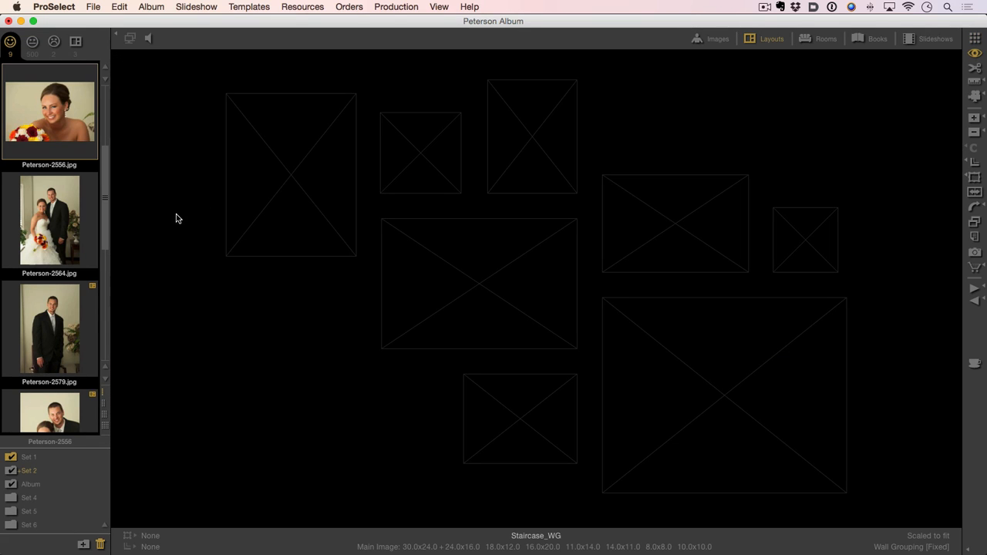
{"action": "mouse_move", "coordinate": [85, 189]}
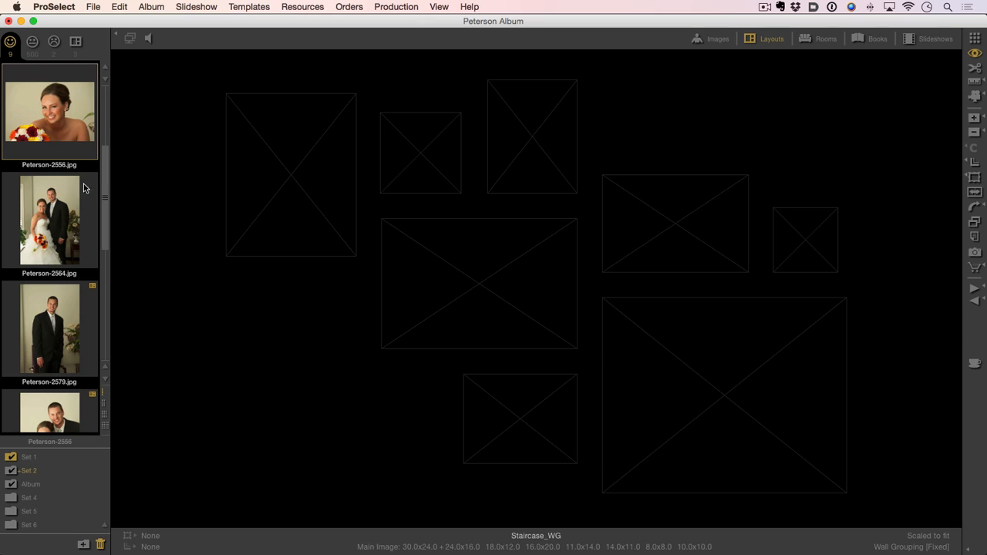
{"action": "mouse_move", "coordinate": [634, 244]}
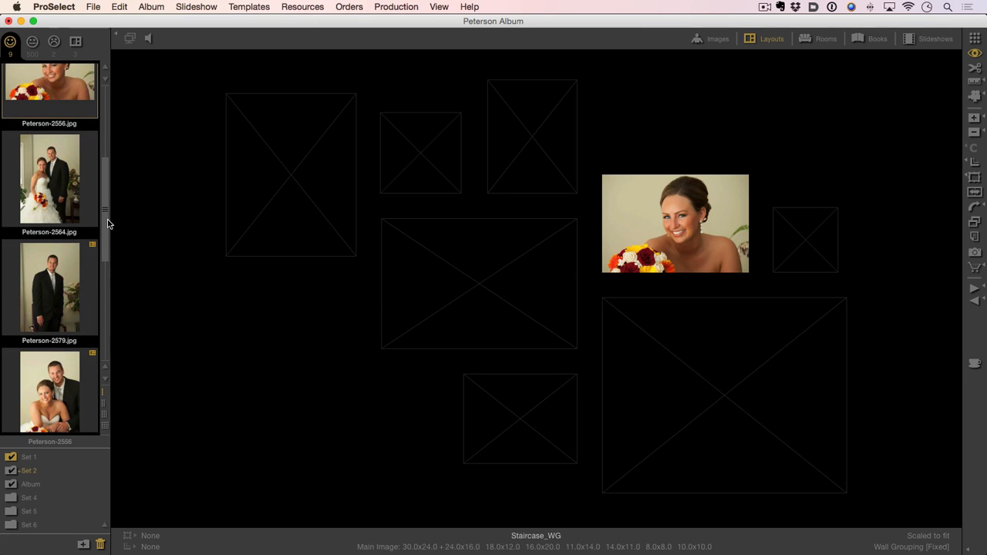
Step: Fill Staircase_WG frames with the smiling bride, groom portrait and two family group photos
{"action": "left_click_drag", "start_coordinate": [49, 179], "coordinate": [290, 174]}
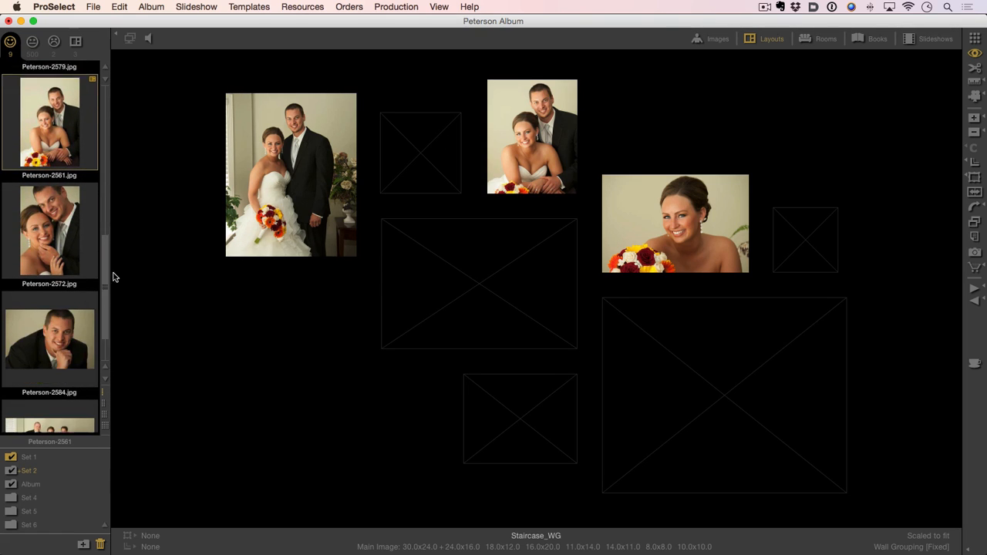
{"action": "scroll", "scroll_direction": "down", "scroll_amount": 3}
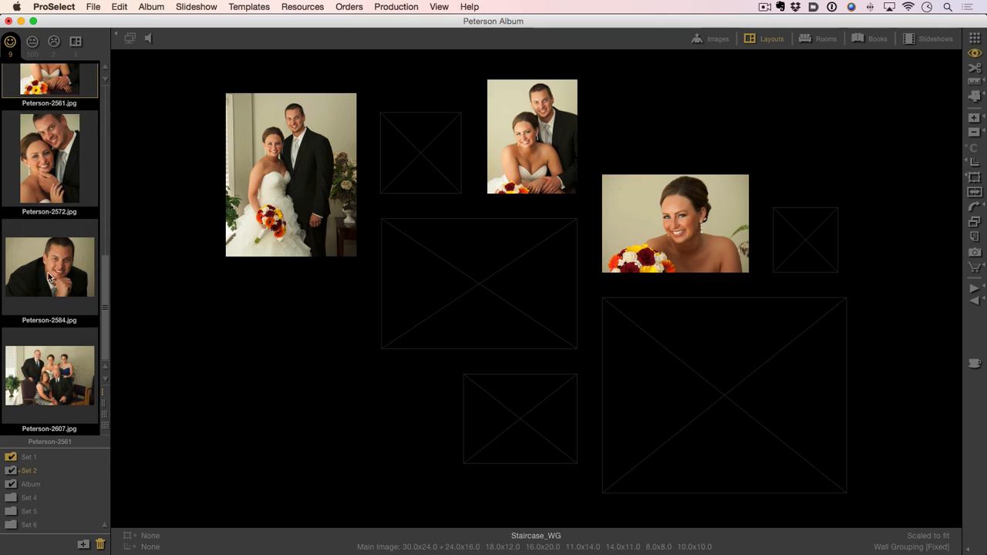
{"action": "left_click_drag", "start_coordinate": [49, 266], "coordinate": [520, 419]}
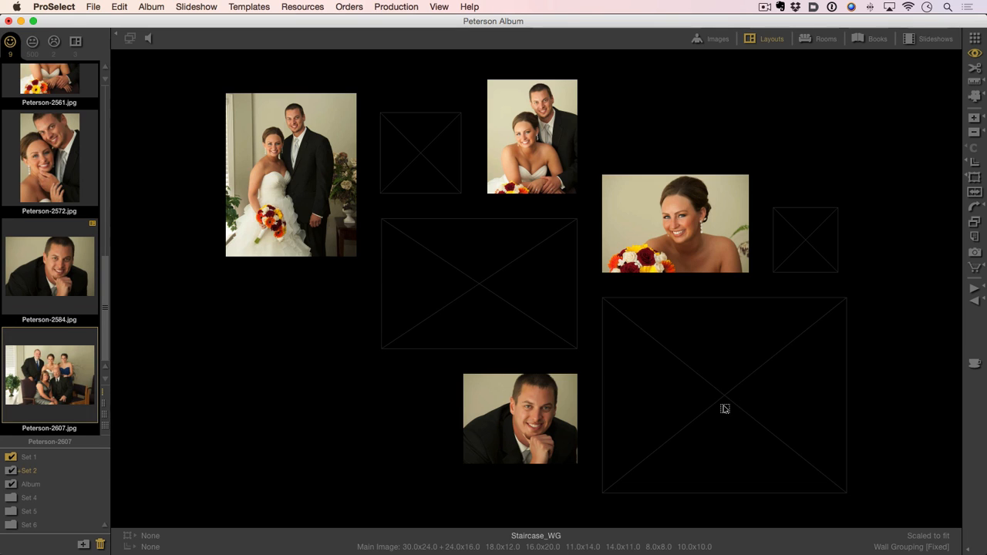
{"action": "left_click_drag", "start_coordinate": [49, 374], "coordinate": [723, 395]}
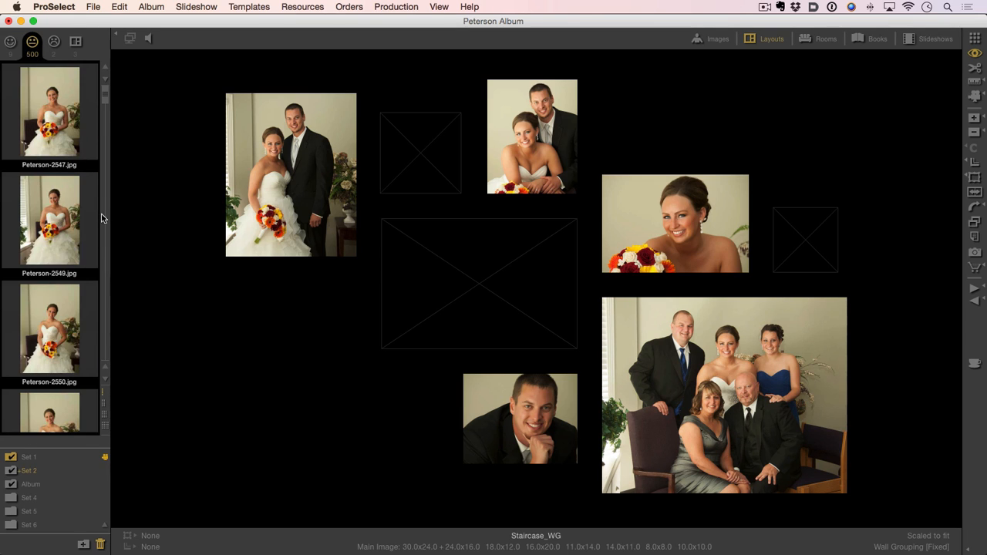
{"action": "scroll", "scroll_direction": "down", "scroll_amount": 3}
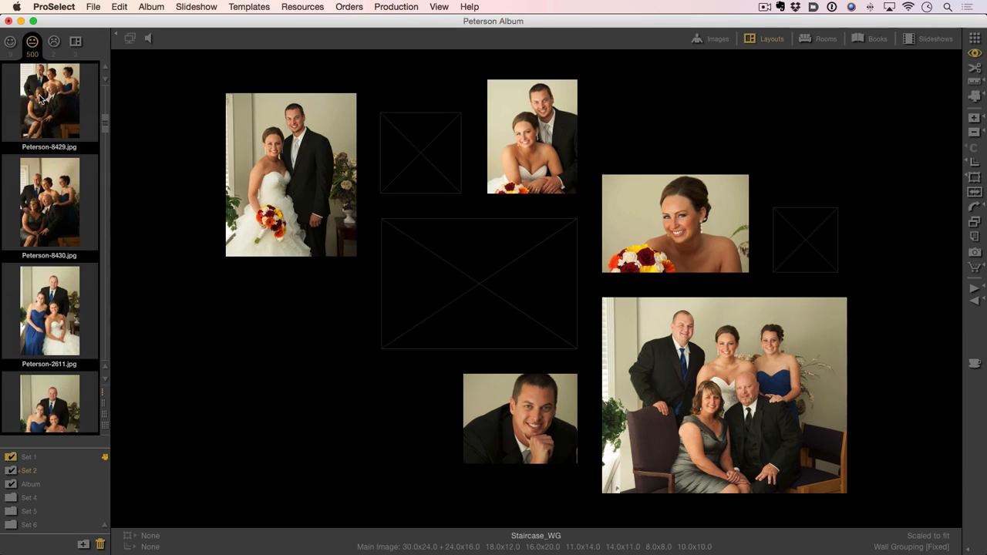
{"action": "left_click_drag", "start_coordinate": [49, 101], "coordinate": [478, 284]}
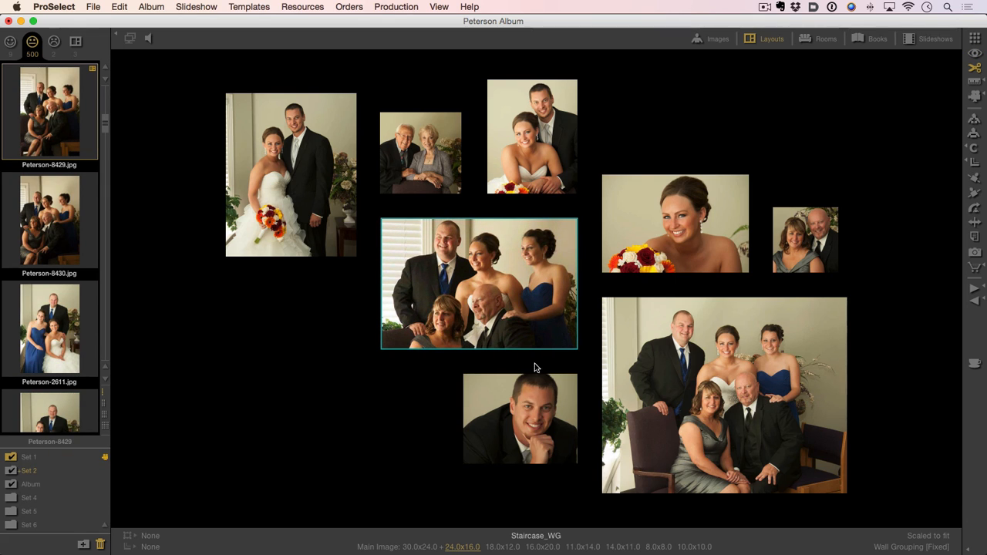
Step: Select the couple's full-length portrait in the grouping, shown as a 16x20 print
{"action": "left_click", "coordinate": [520, 418]}
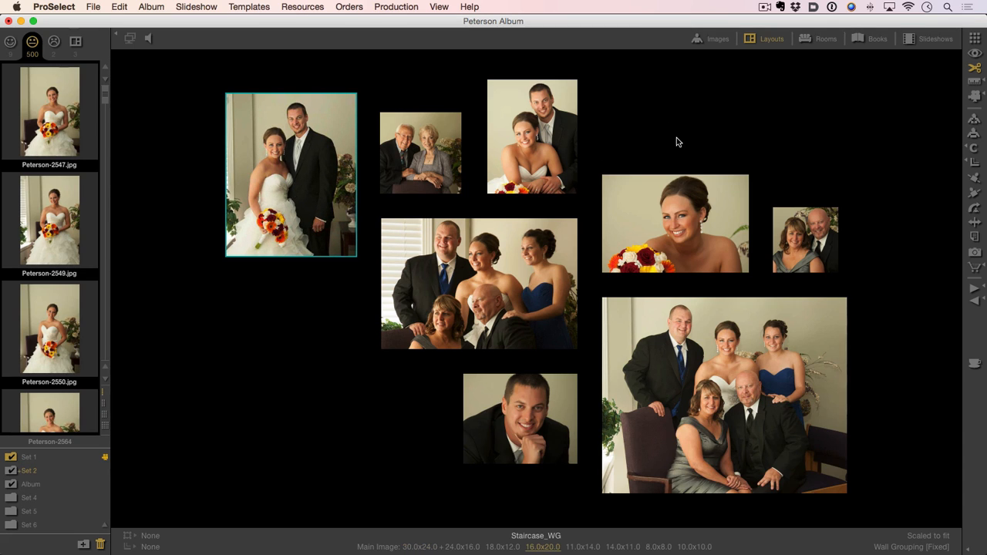
{"action": "mouse_move", "coordinate": [974, 85]}
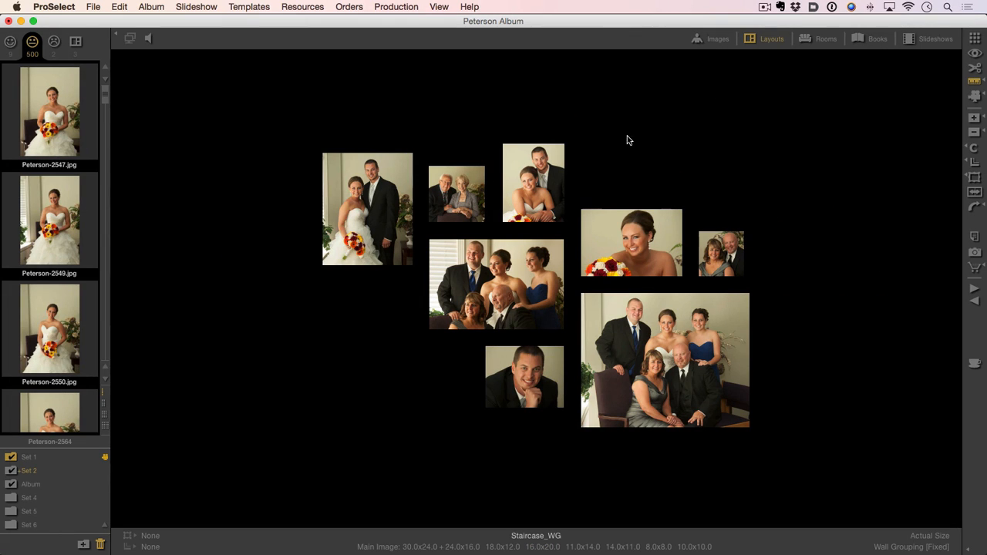
{"action": "mouse_move", "coordinate": [973, 84]}
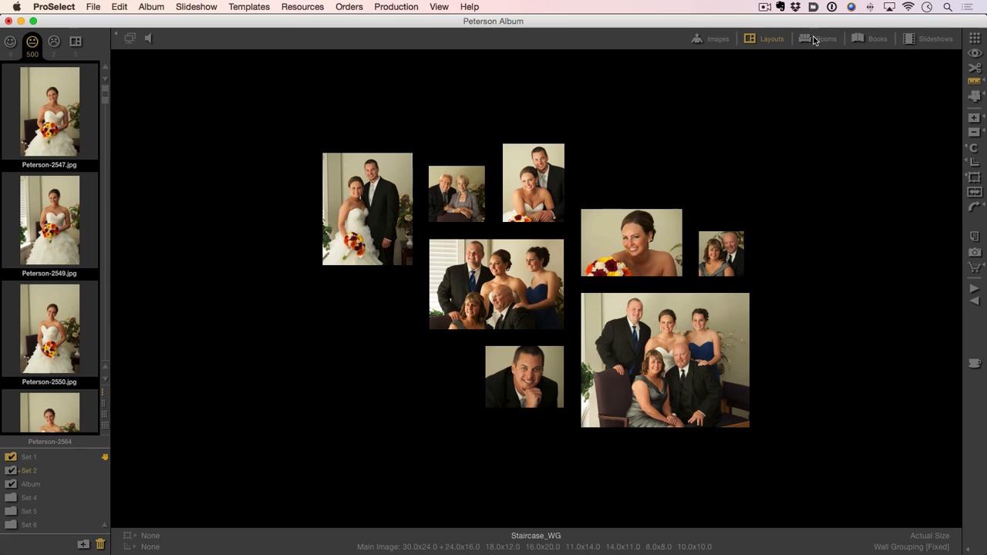
Step: Switch to Rooms and browse the Room Templates library toward RV3 Staircase 02
{"action": "left_click", "coordinate": [825, 39]}
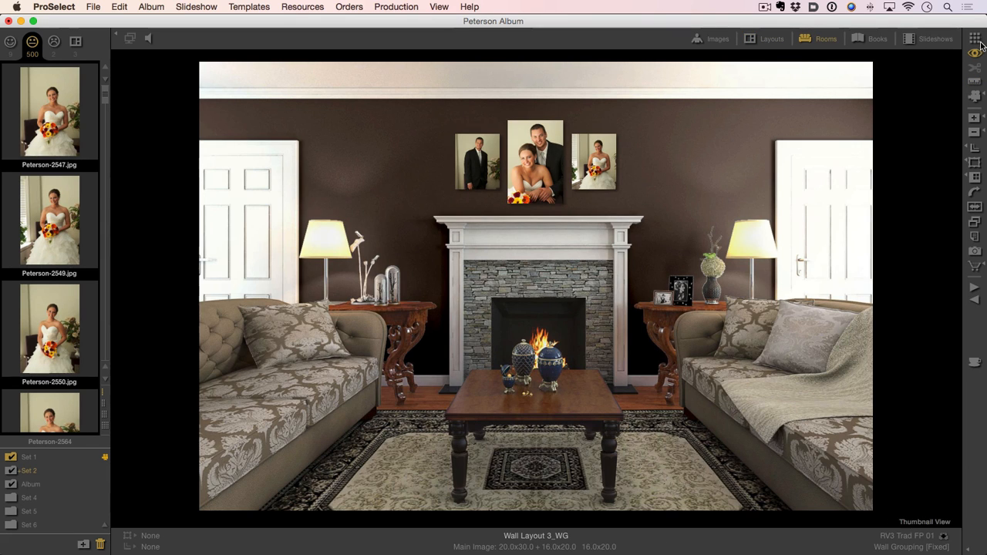
{"action": "left_click", "coordinate": [817, 39]}
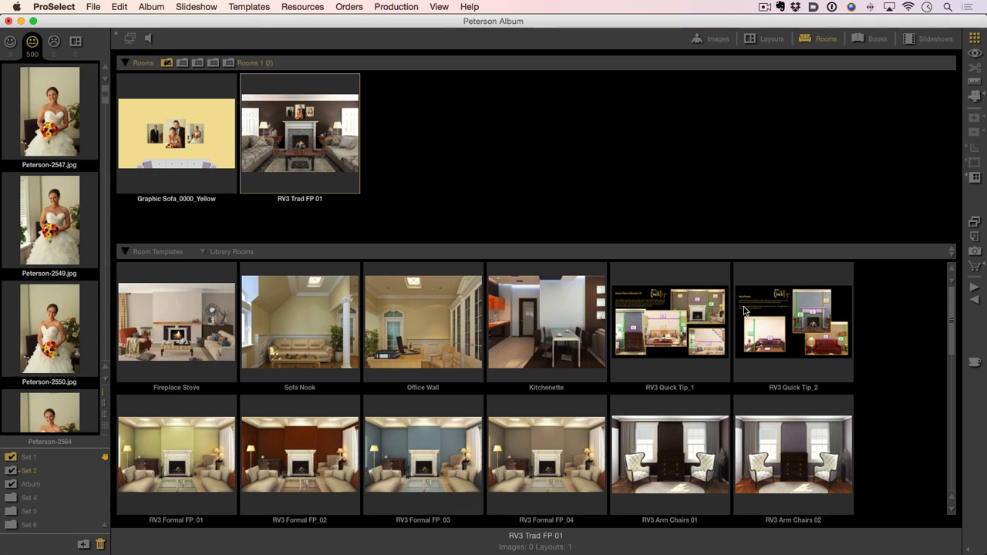
{"action": "scroll", "scroll_direction": "down", "scroll_amount": 3}
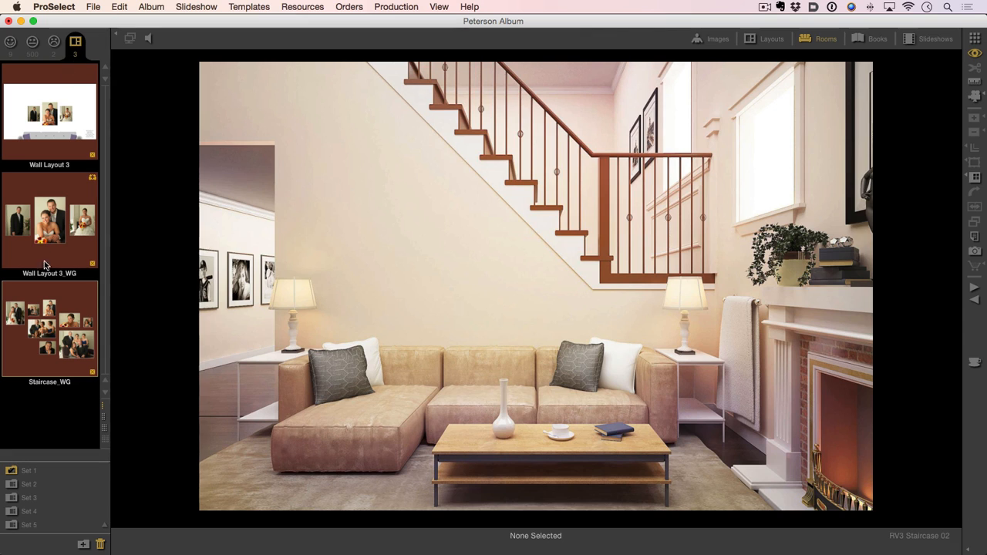
Step: Hang the Staircase_WG grouping on the RV3 Staircase 02 wall above the sofa
{"action": "double_click", "coordinate": [50, 331]}
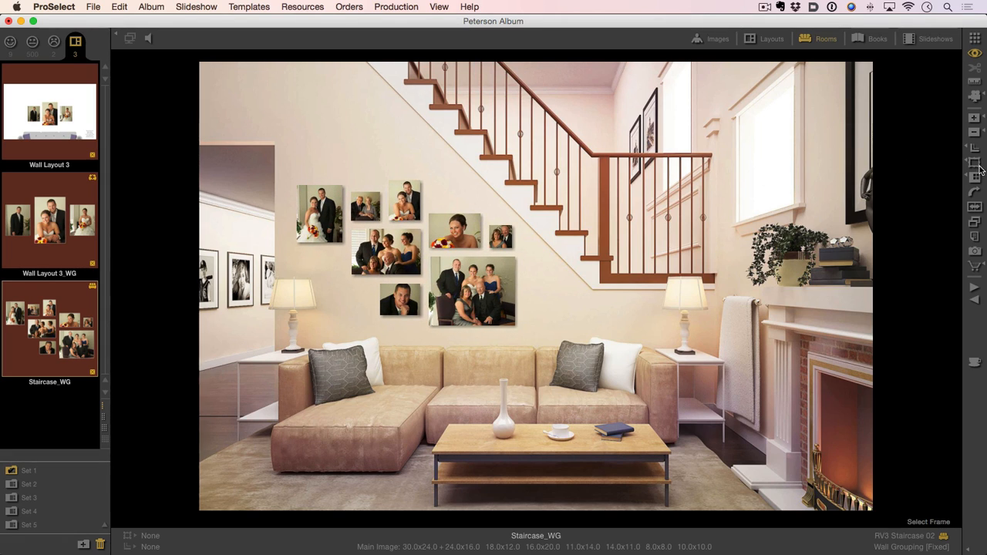
{"action": "left_click", "coordinate": [928, 521]}
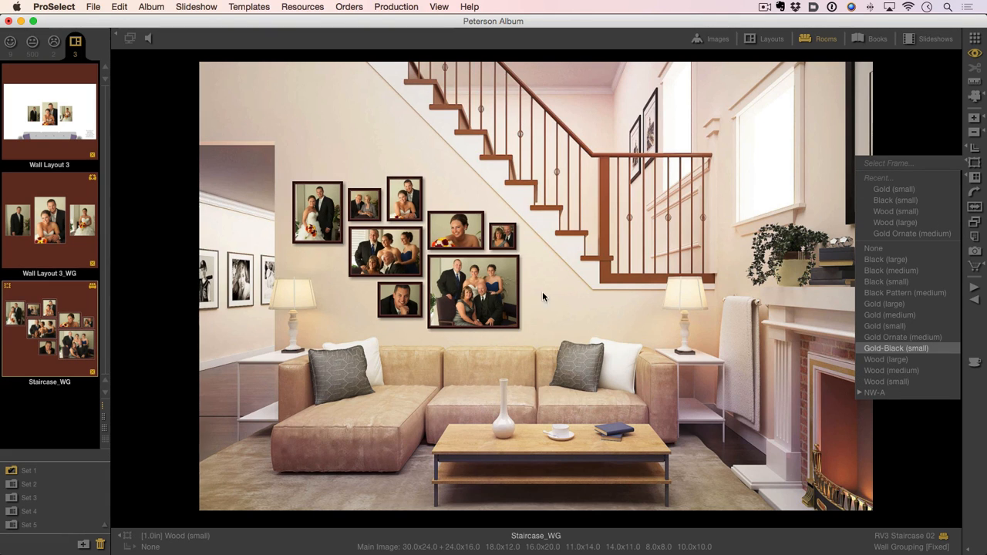
Step: Give all eight Staircase_WG prints Wood (small) frames
{"action": "left_click", "coordinate": [895, 348]}
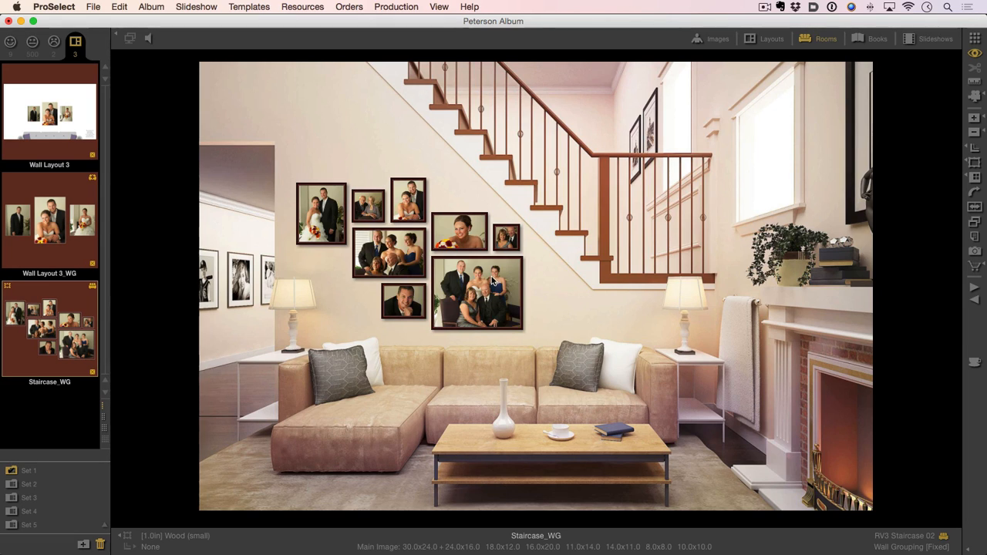
{"action": "mouse_move", "coordinate": [951, 183]}
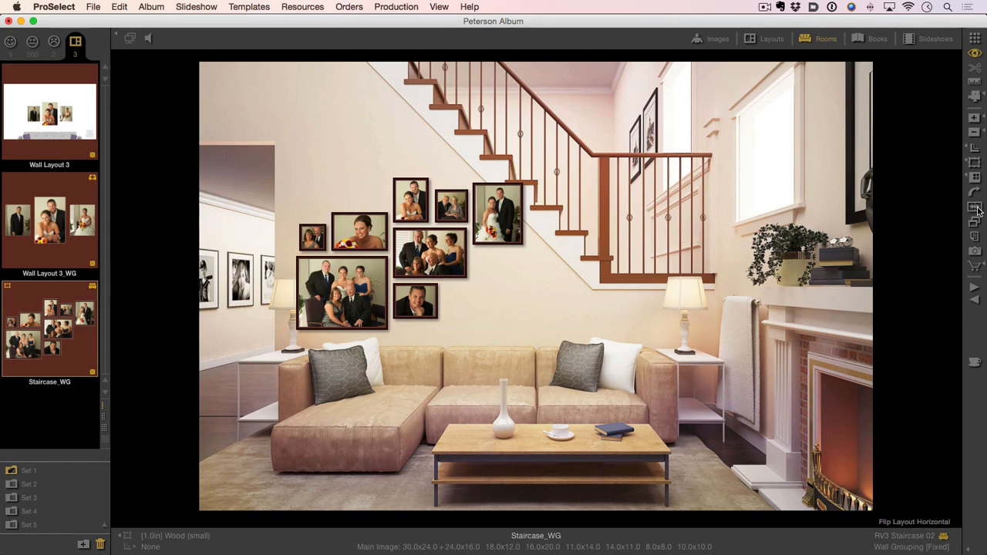
{"action": "mouse_move", "coordinate": [941, 195]}
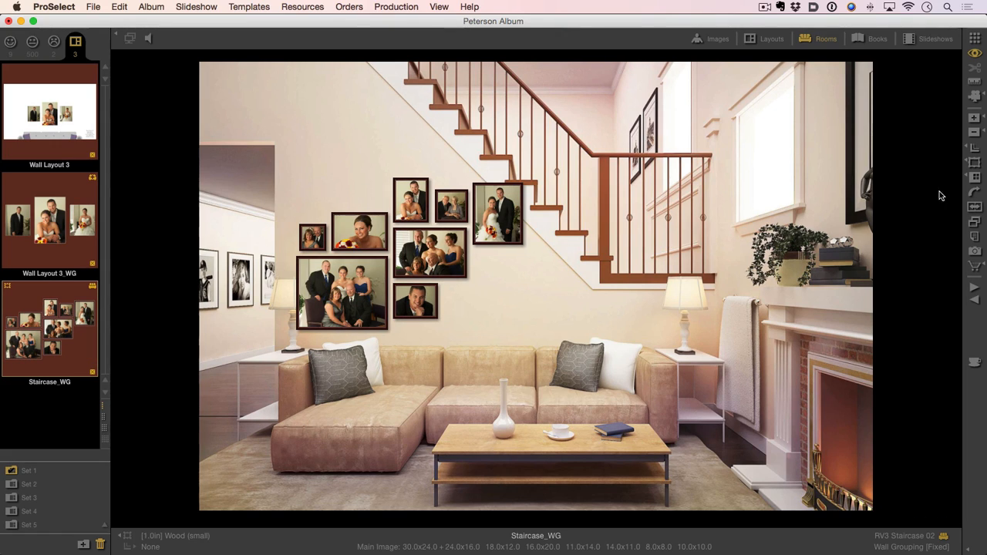
{"action": "mouse_move", "coordinate": [975, 162]}
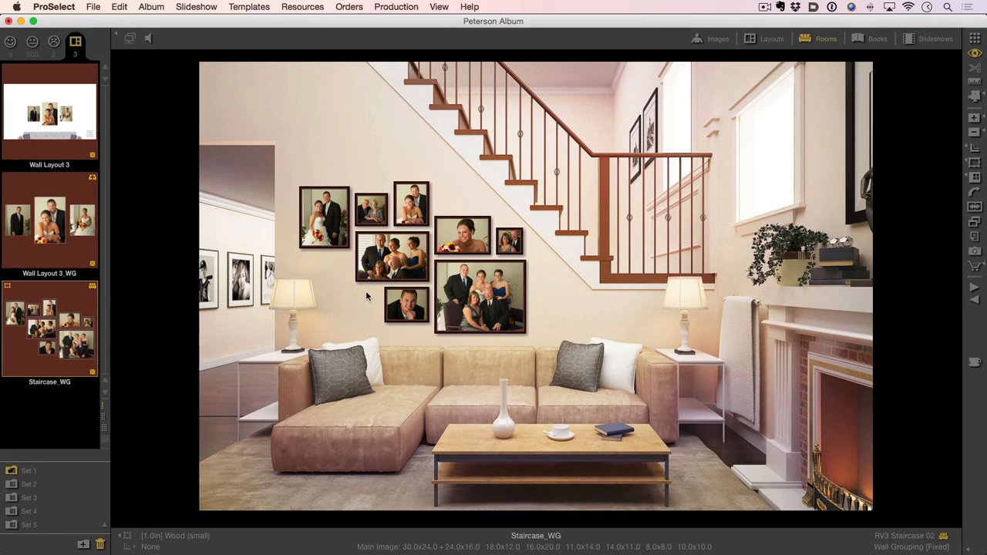
{"action": "mouse_move", "coordinate": [399, 262]}
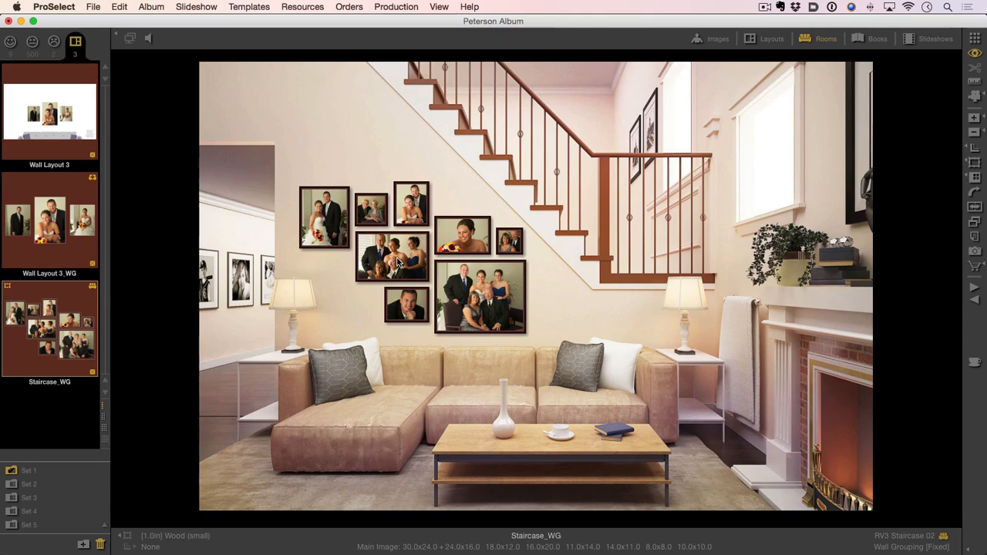